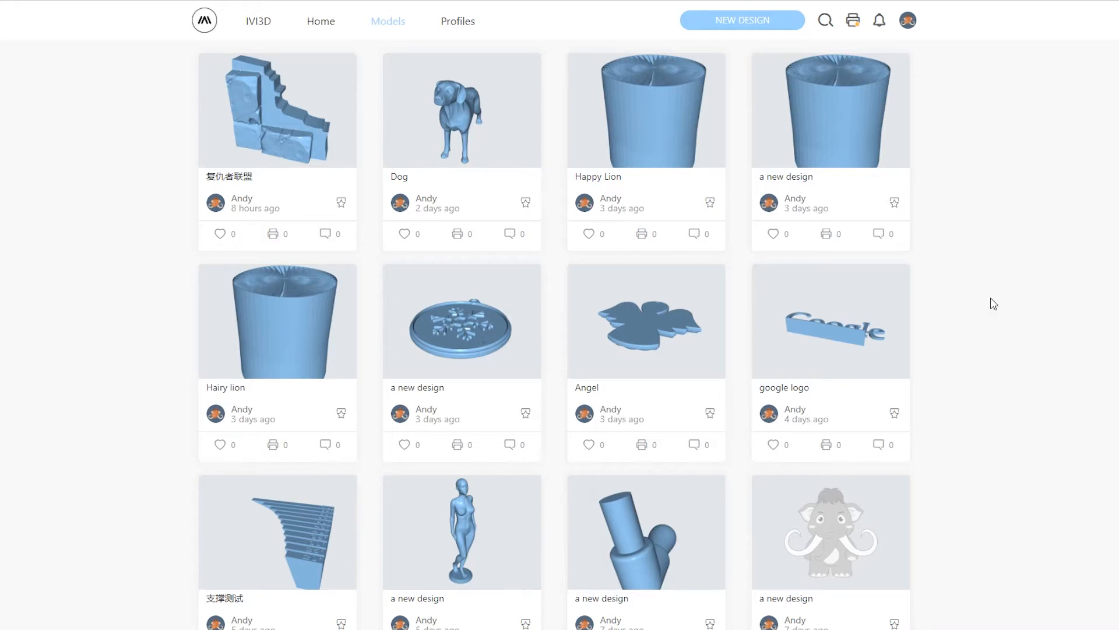
mouse_move(974, 233)
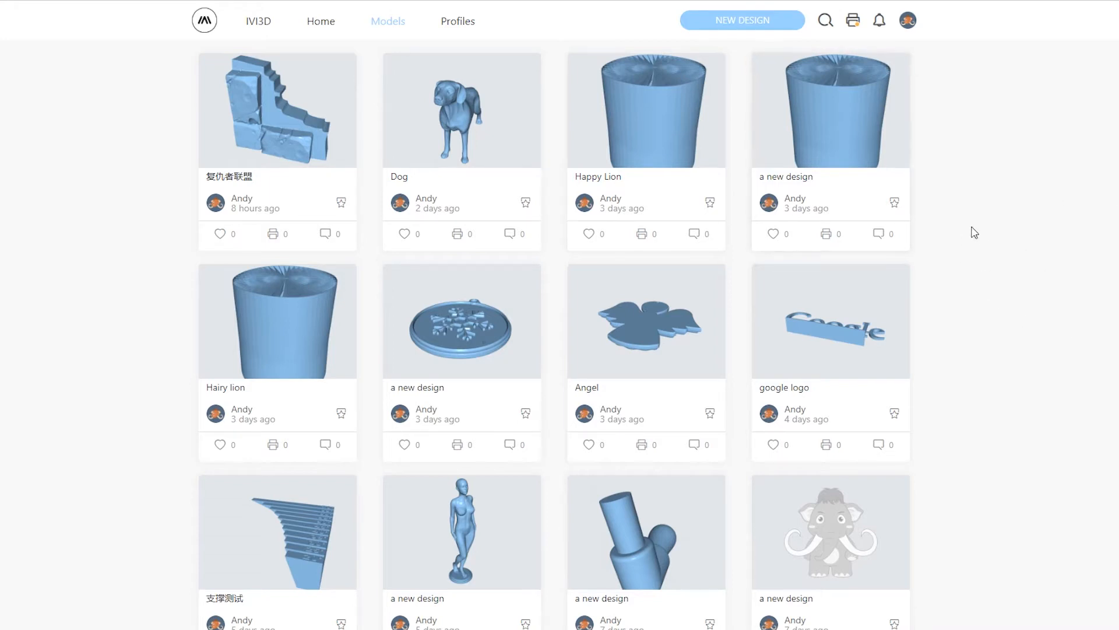
Scroll down the Models gallery to load older designs, including the 3D bench test model.
scroll("down", 3)
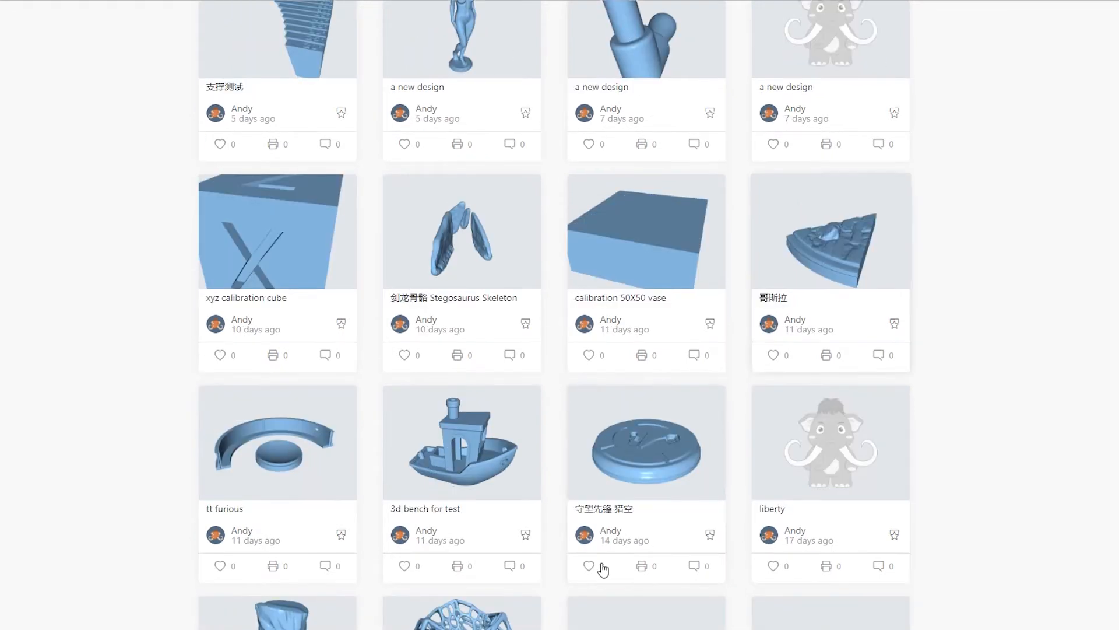
scroll("down", 3)
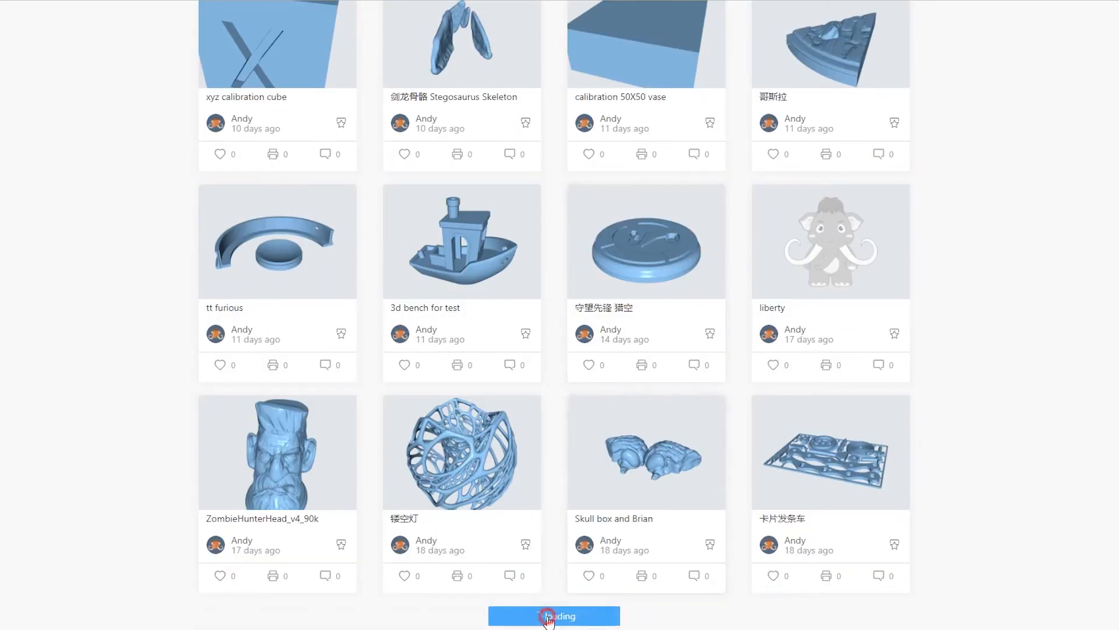
scroll("down", 3)
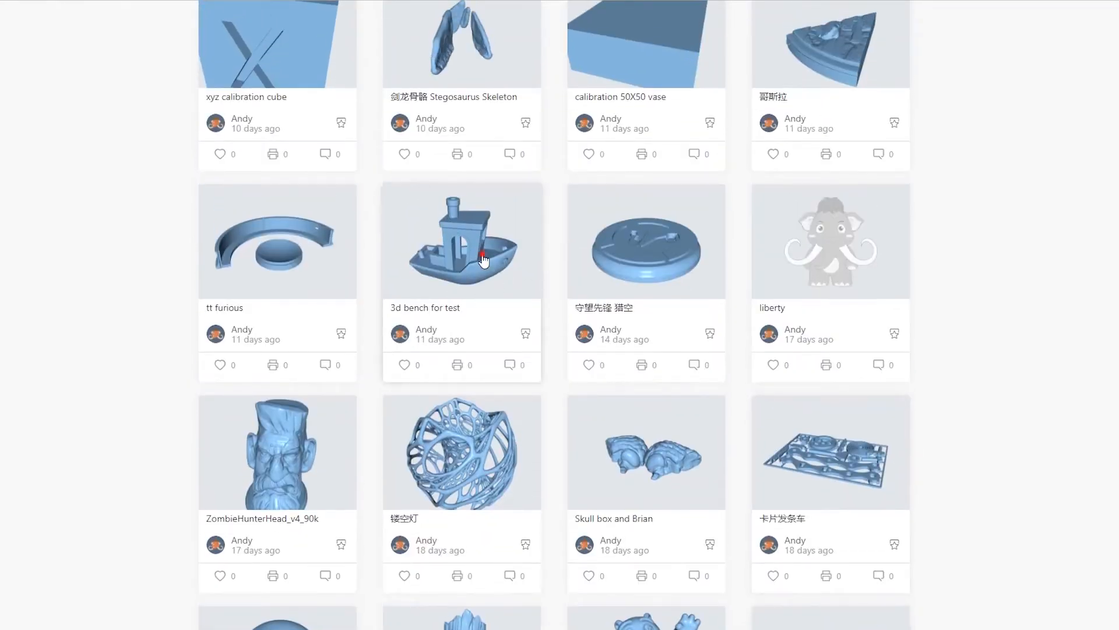
Open the '3d bench for test' design and expand all its 3DBenchy Gcode to view print settings.
left_click(461, 241)
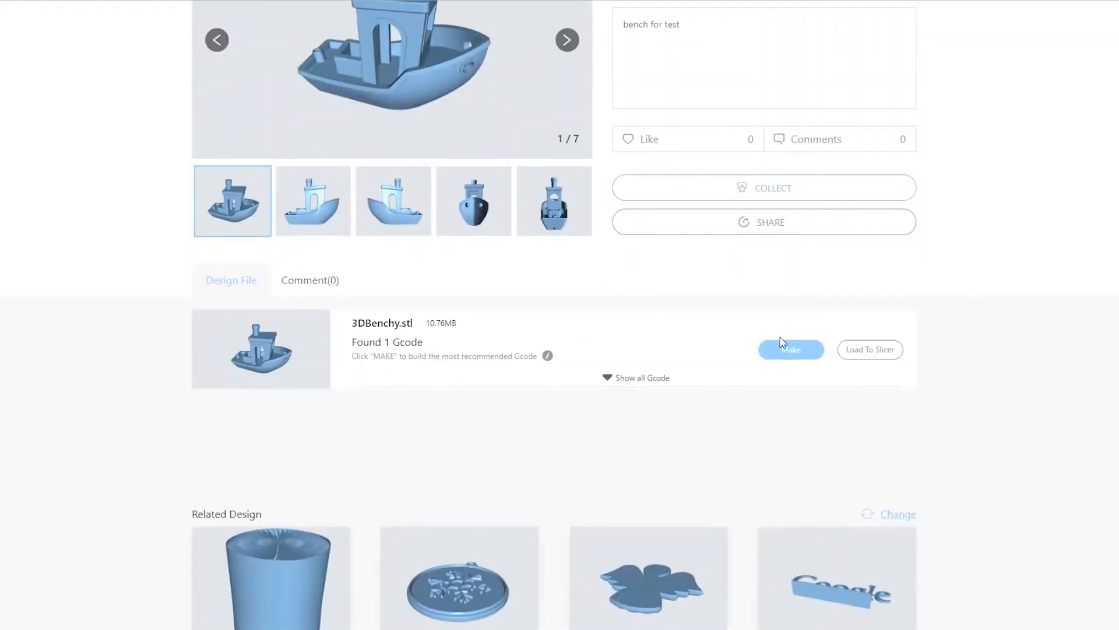
mouse_move(432, 345)
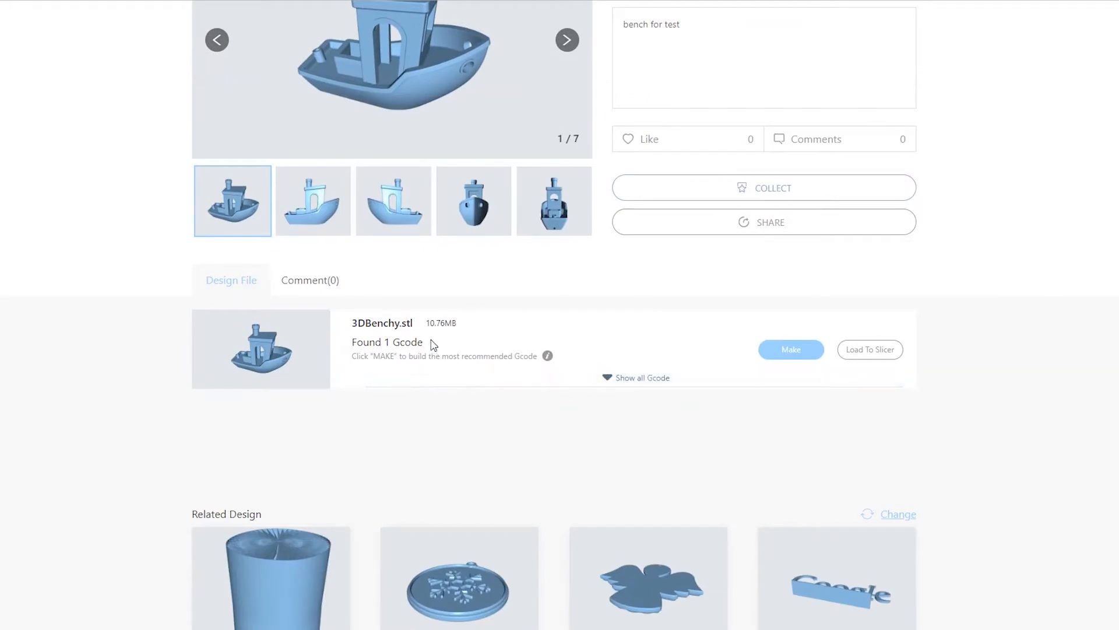
left_click(635, 378)
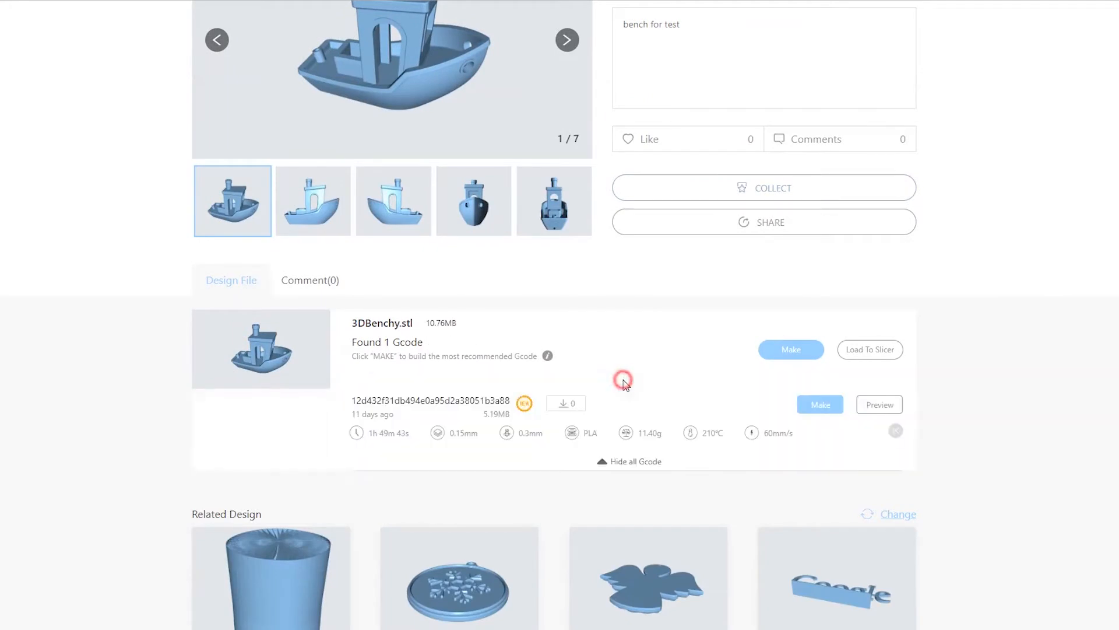
scroll("down", 3)
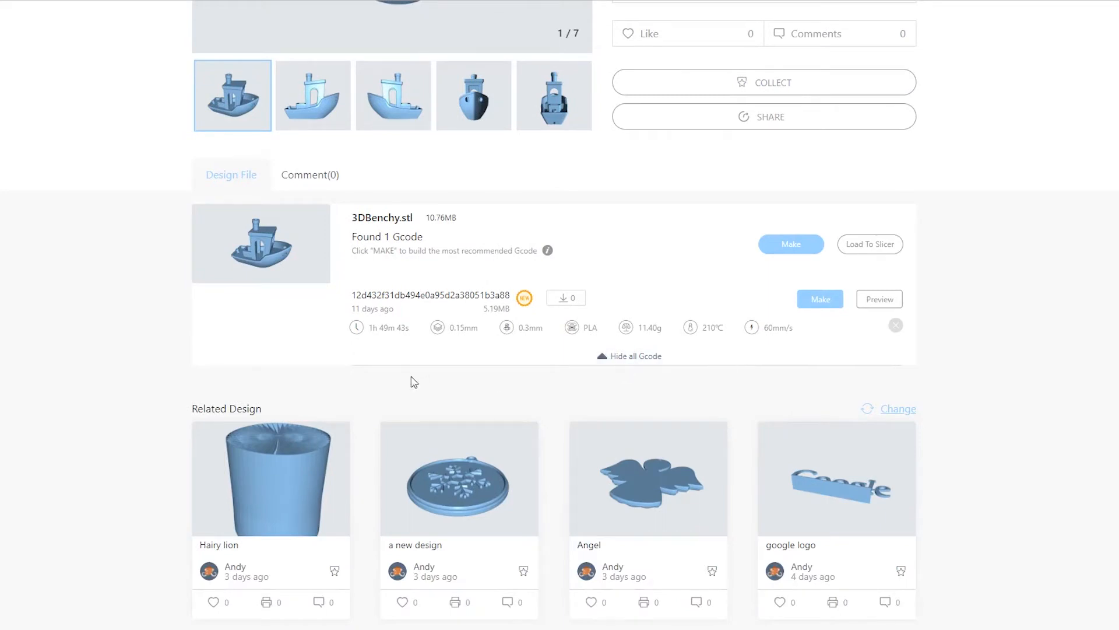
mouse_move(464, 343)
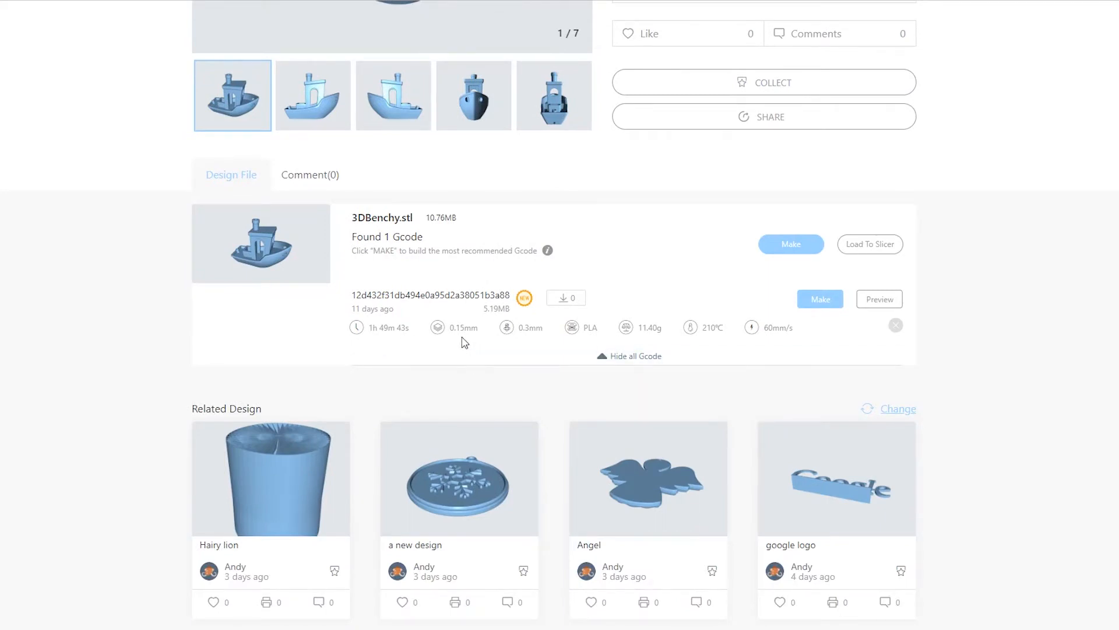
mouse_move(566, 341)
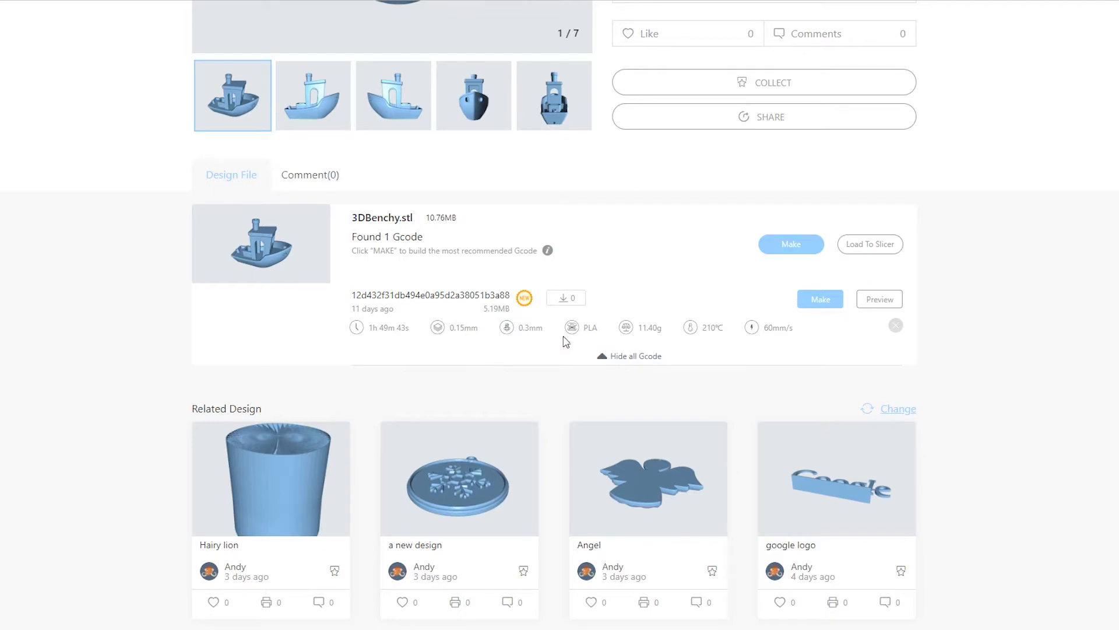
mouse_move(644, 341)
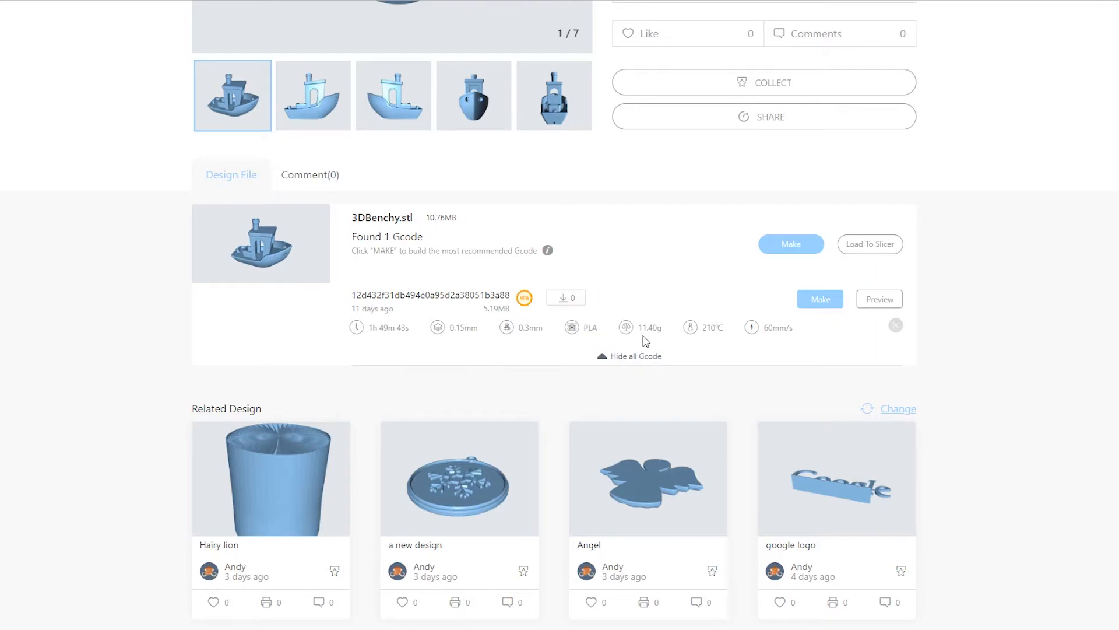
mouse_move(763, 343)
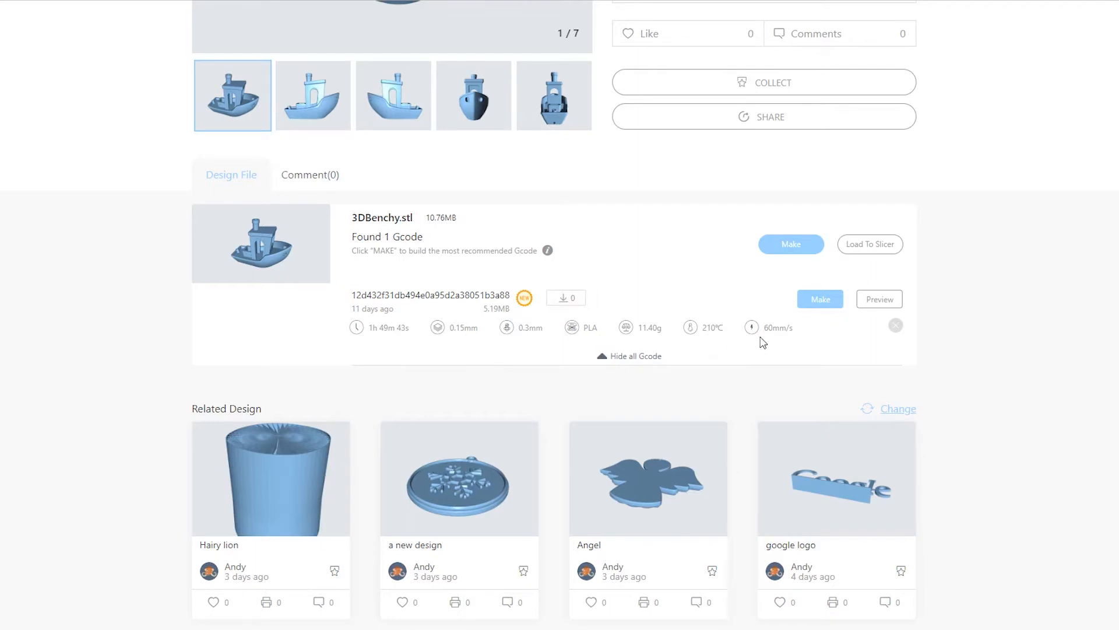
mouse_move(782, 343)
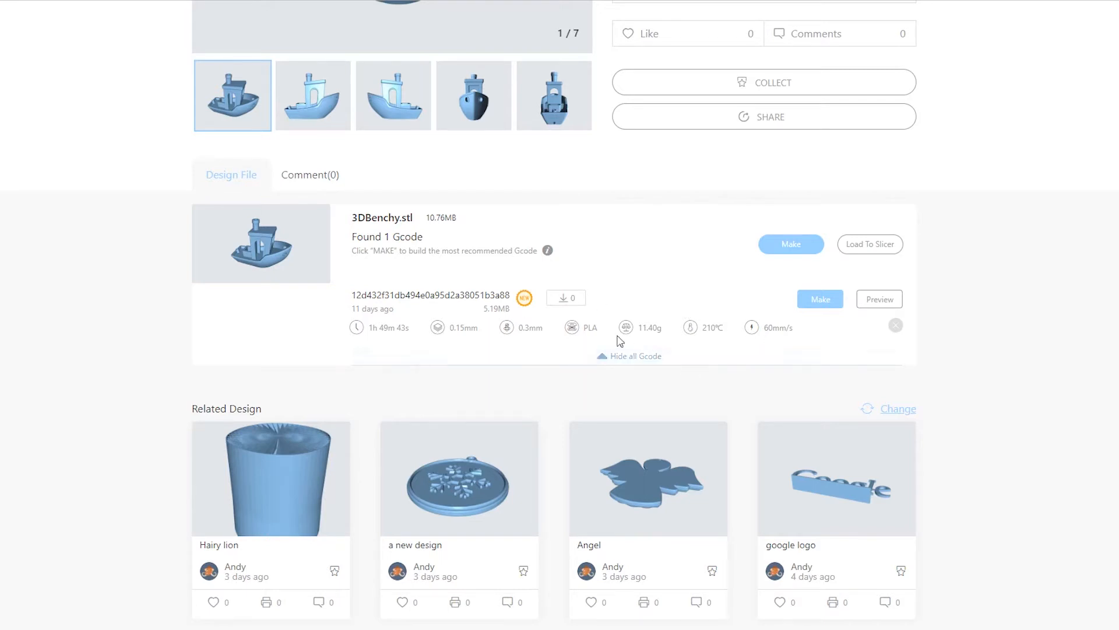
mouse_move(789, 350)
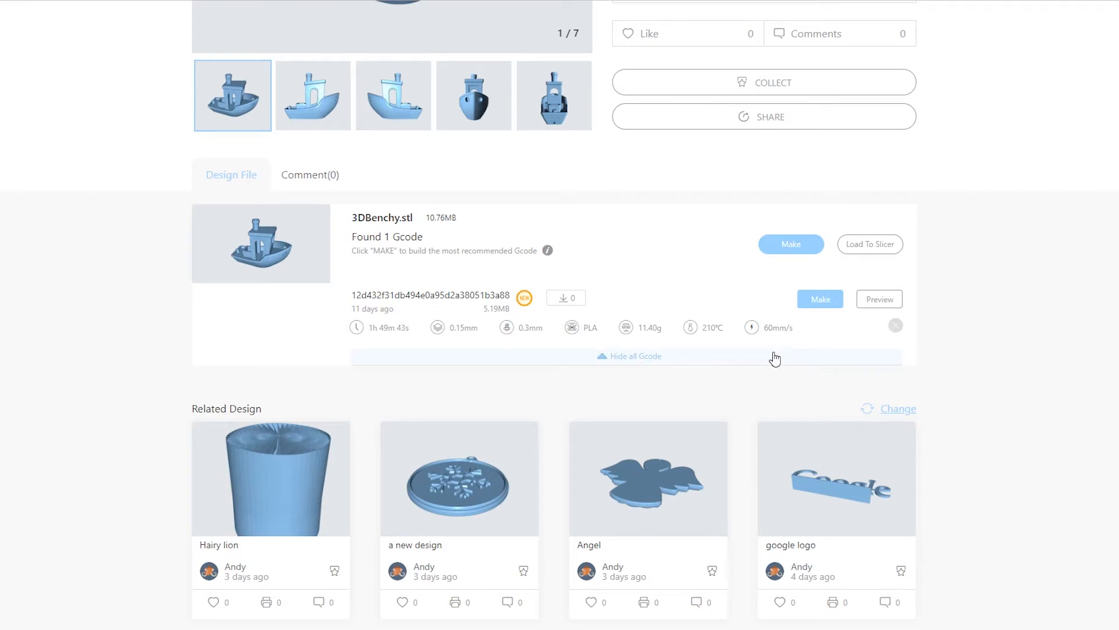
mouse_move(840, 329)
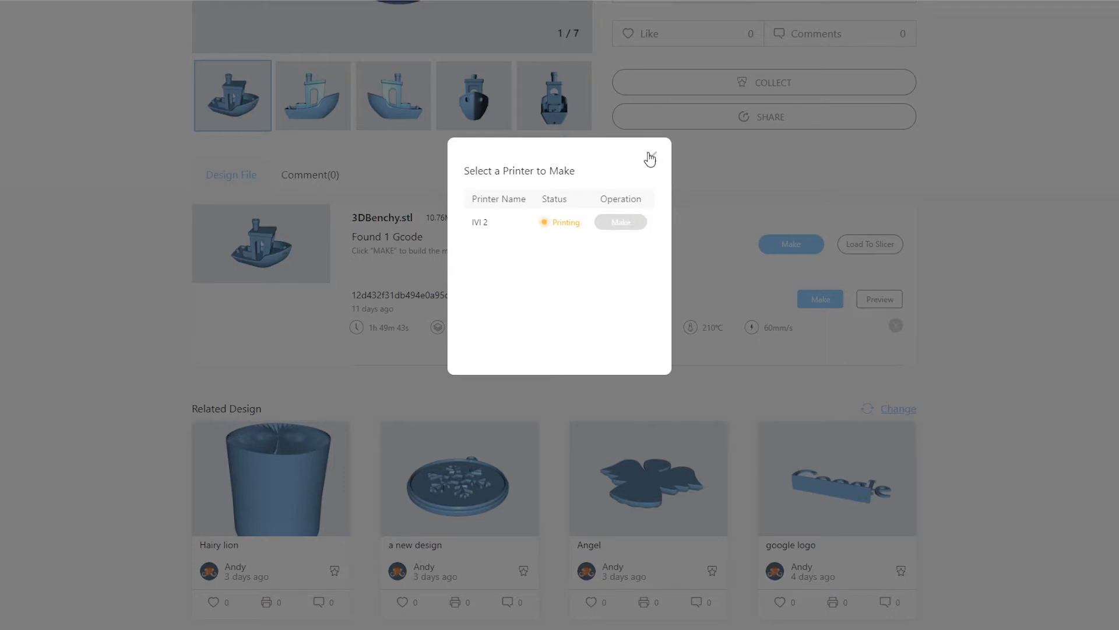
left_click(649, 157)
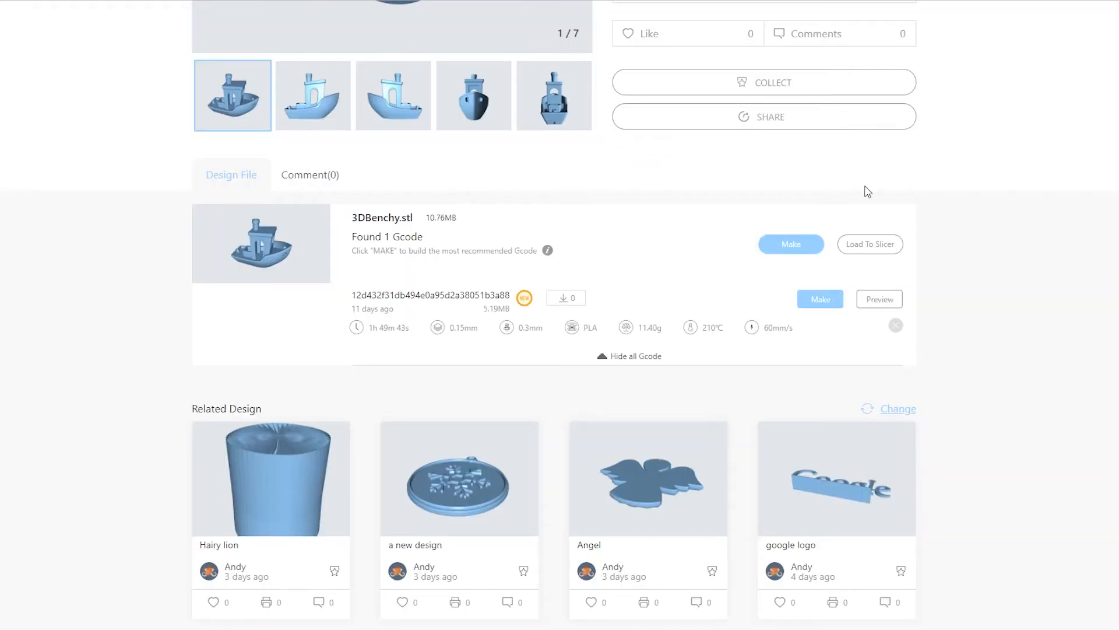
mouse_move(887, 201)
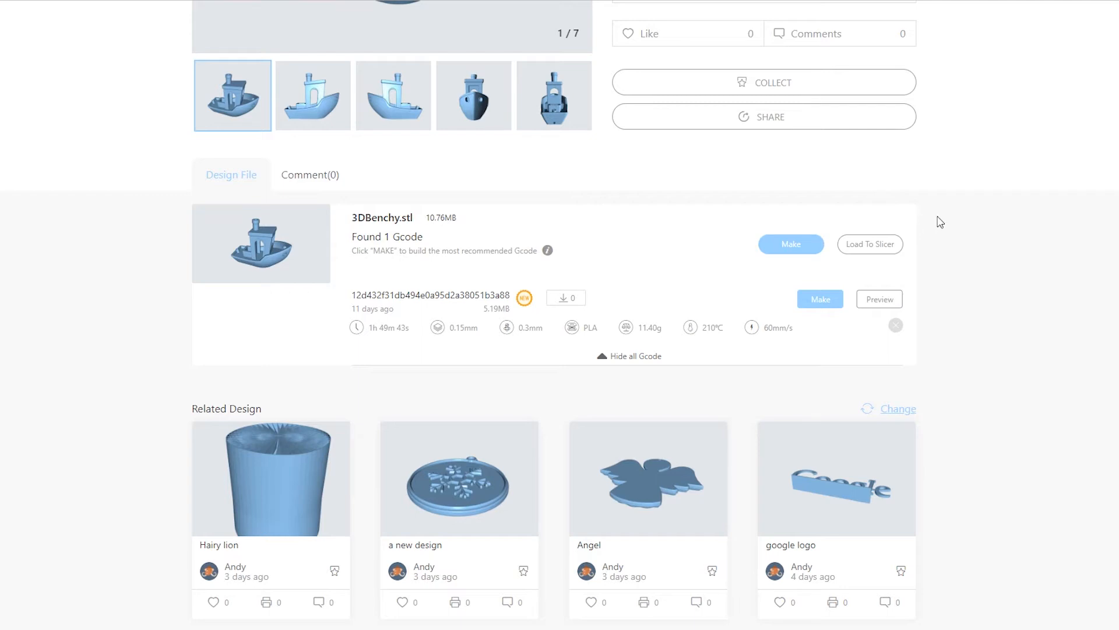
mouse_move(968, 227)
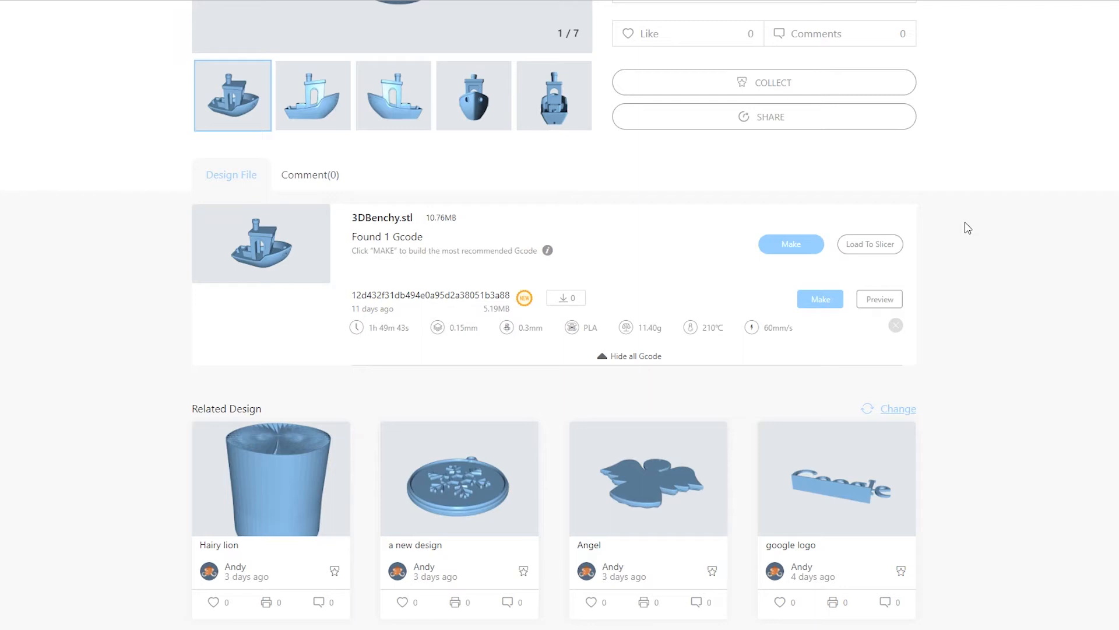
scroll("down", 3)
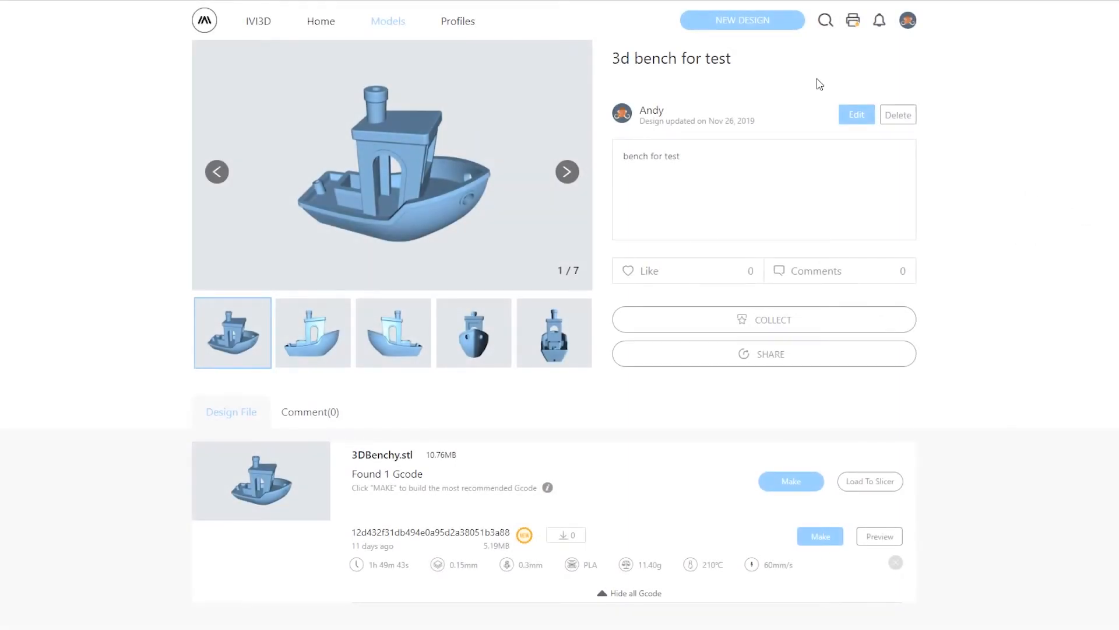
Create a new design and upload the cat STL model file.
left_click(741, 20)
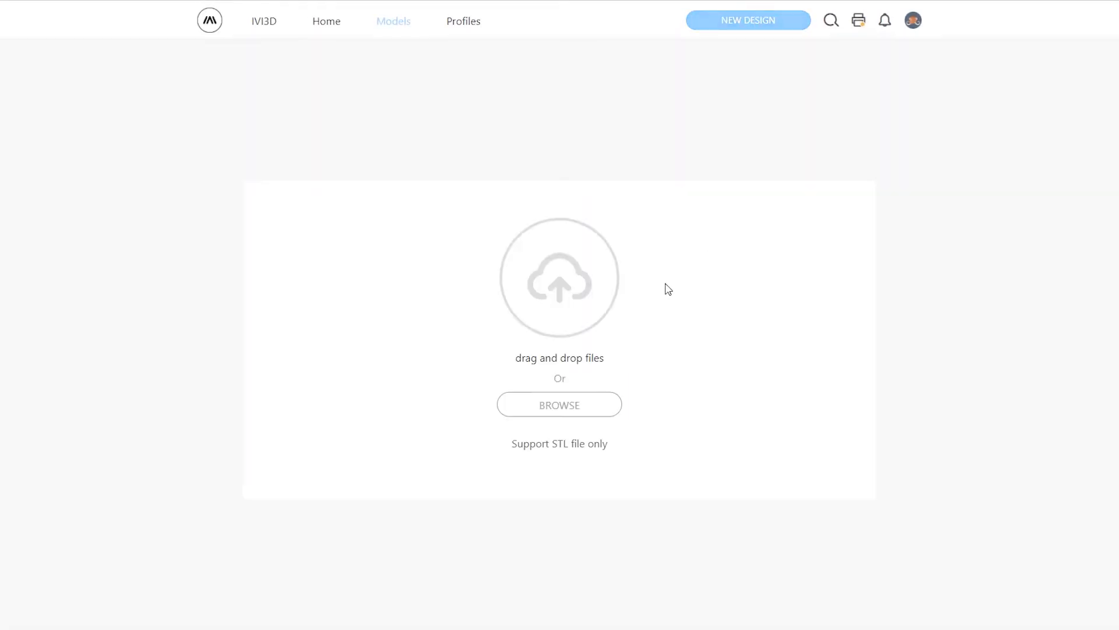
mouse_move(564, 396)
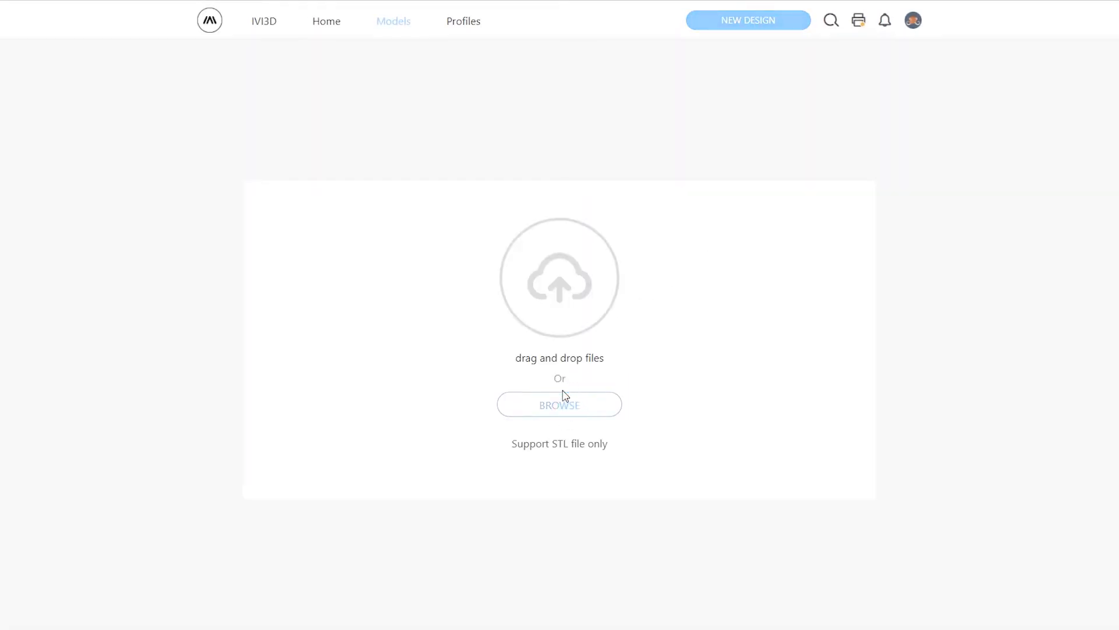
left_click(559, 404)
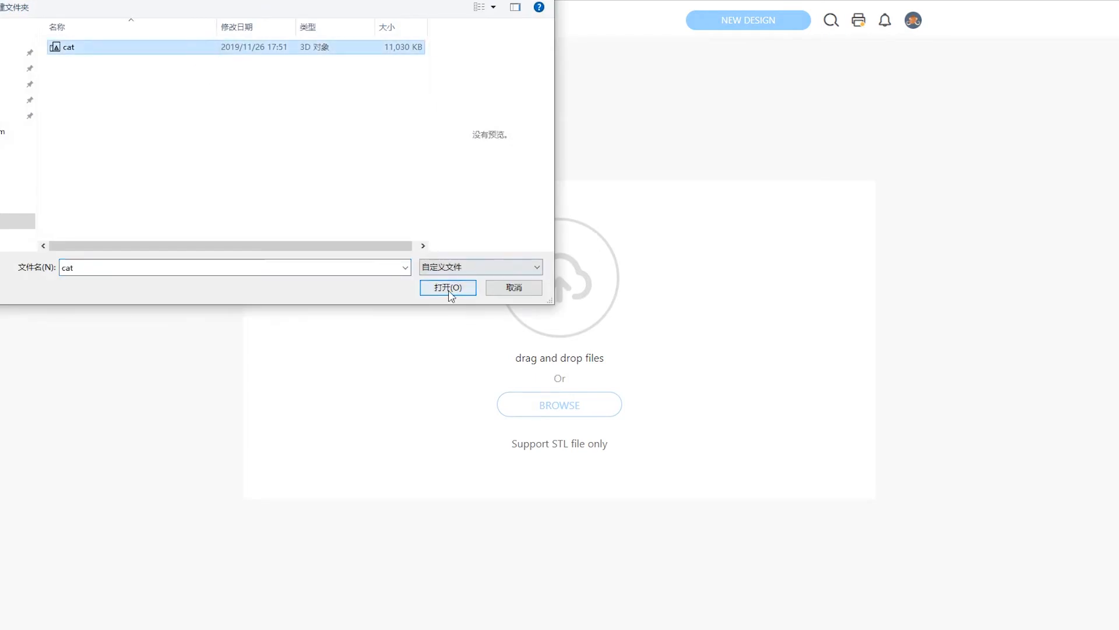
left_click(447, 286)
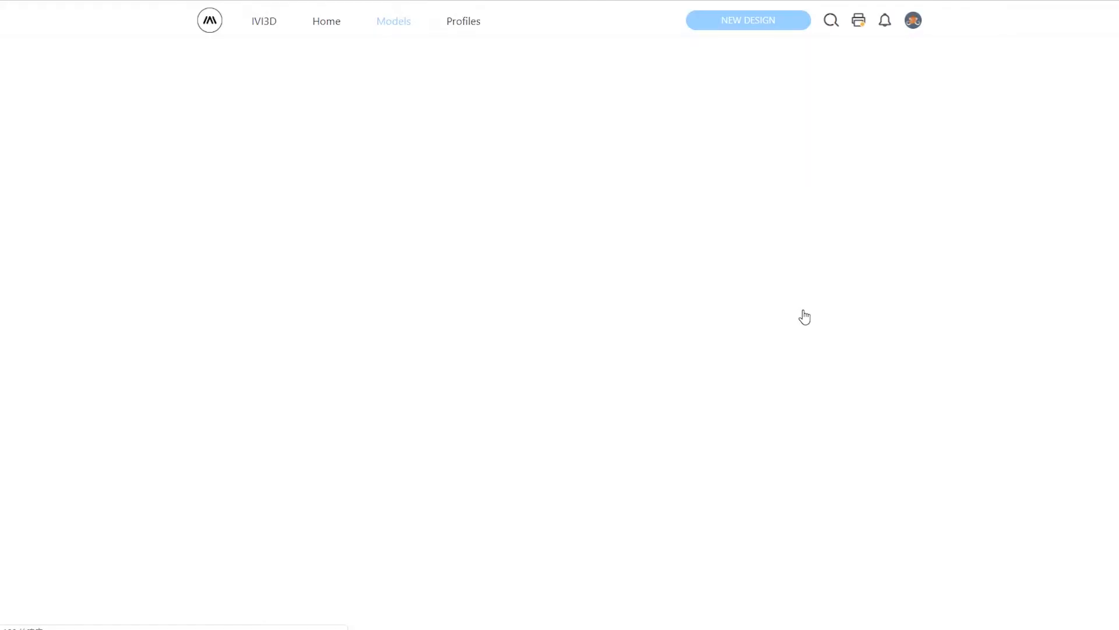
left_click(747, 20)
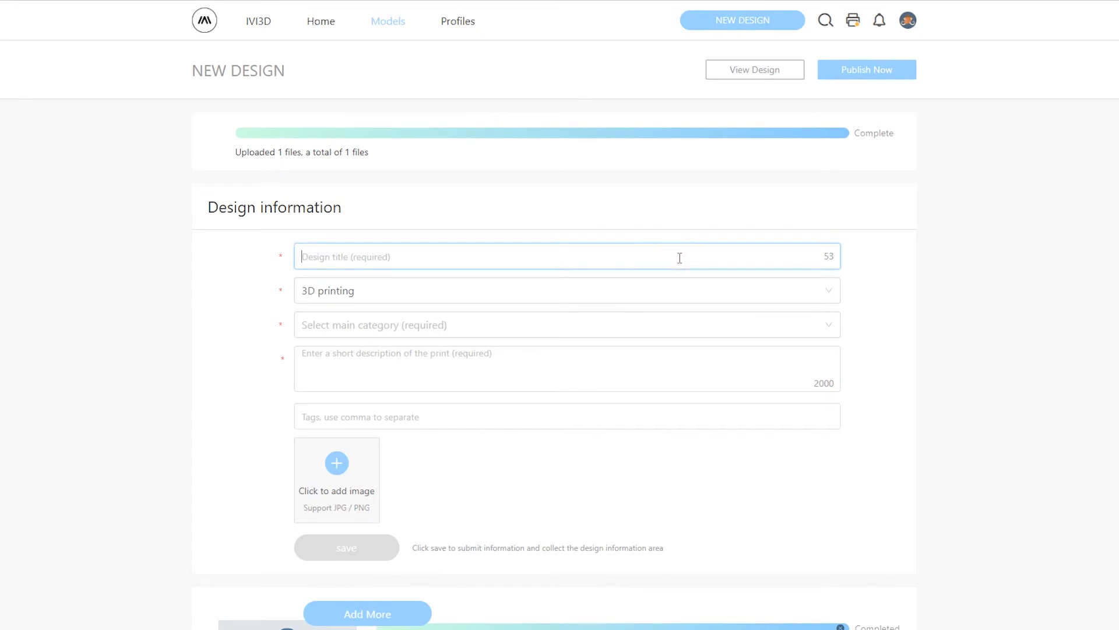
Title the design 'Cat Bottle' and set its main category to Home Decor.
type("Cat Bottle")
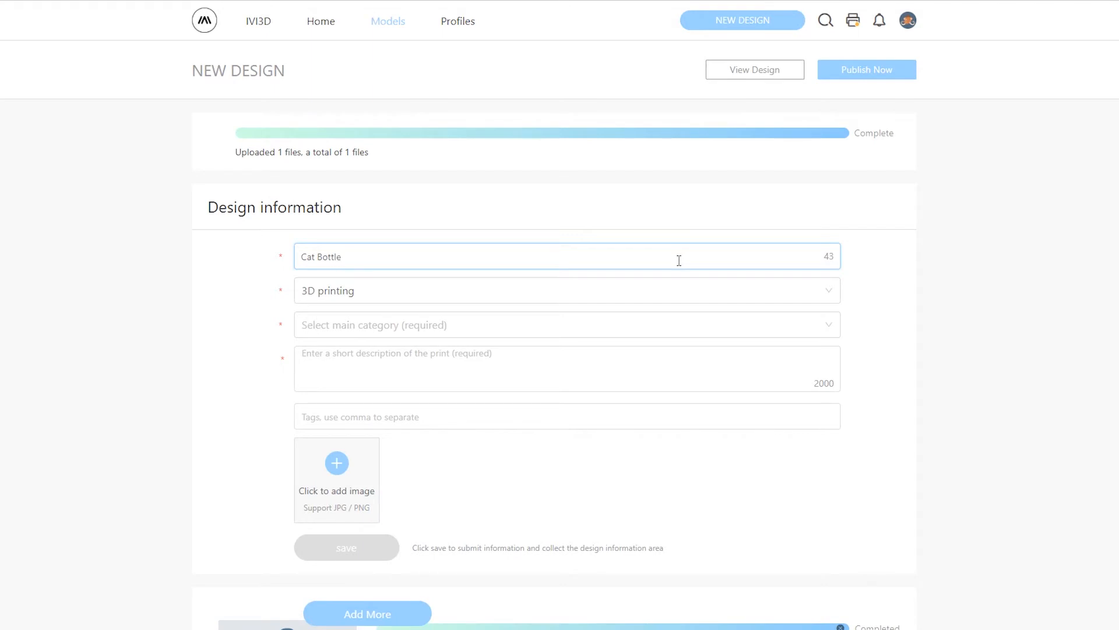
left_click(566, 290)
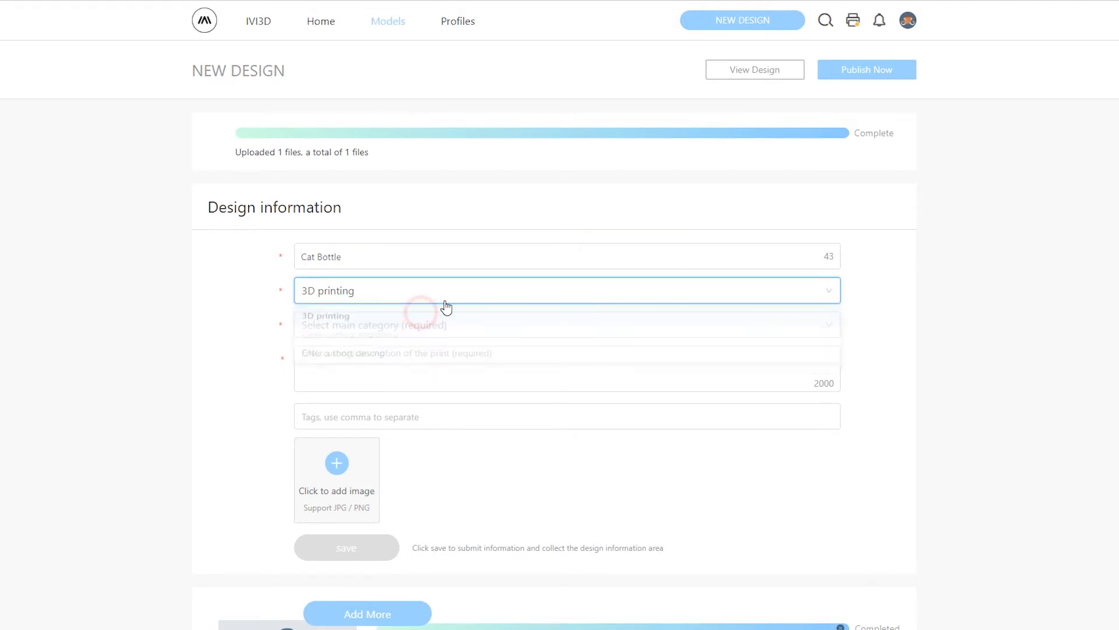
left_click(565, 325)
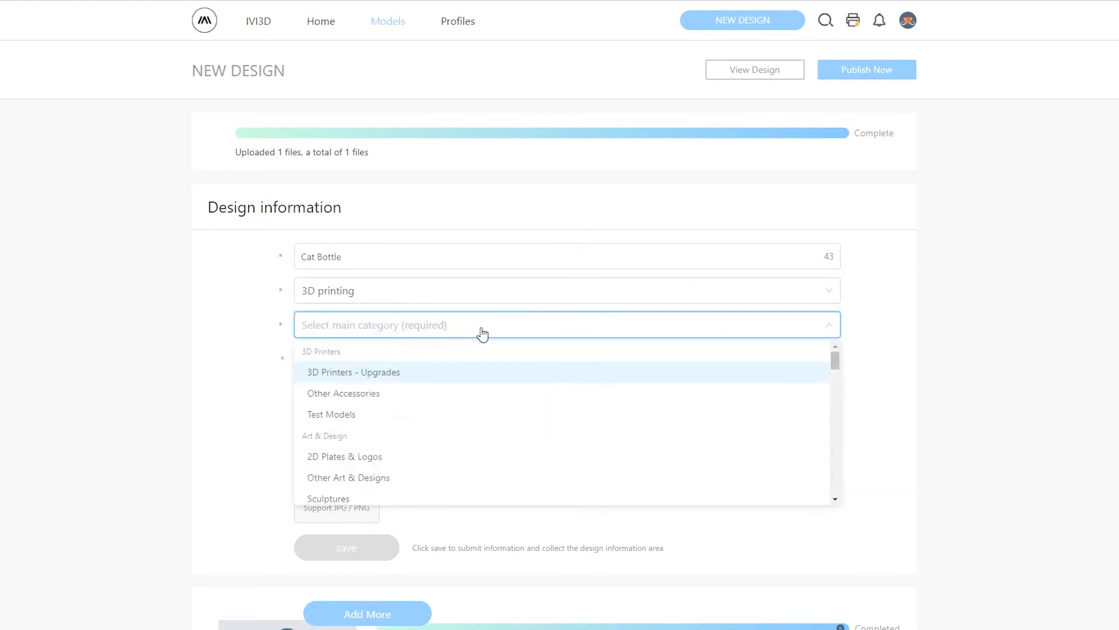
mouse_move(516, 414)
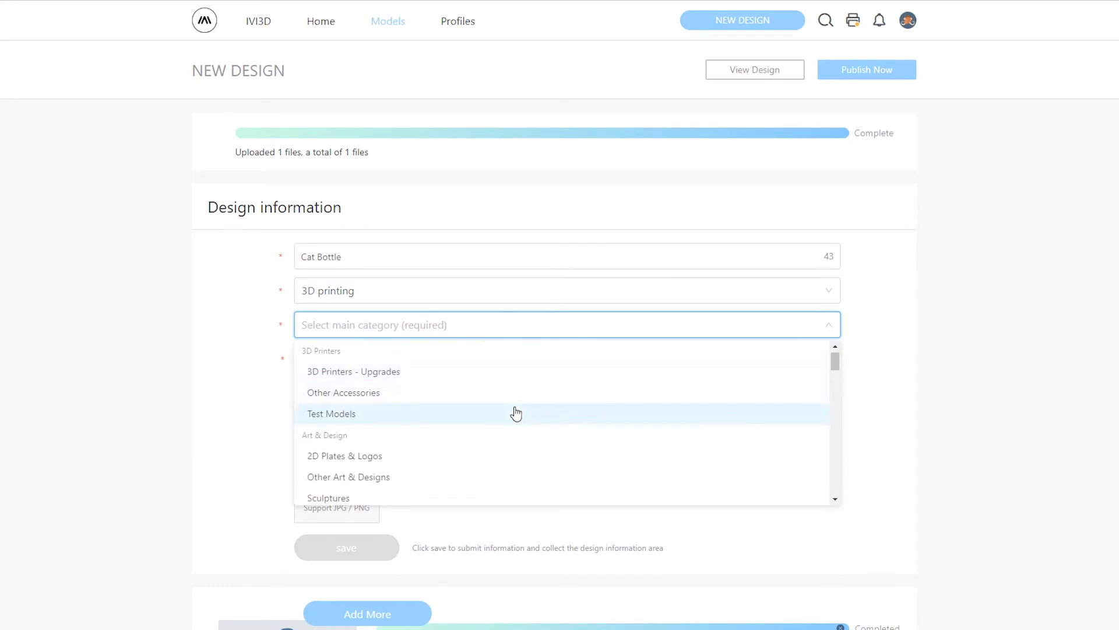
scroll("down", 3)
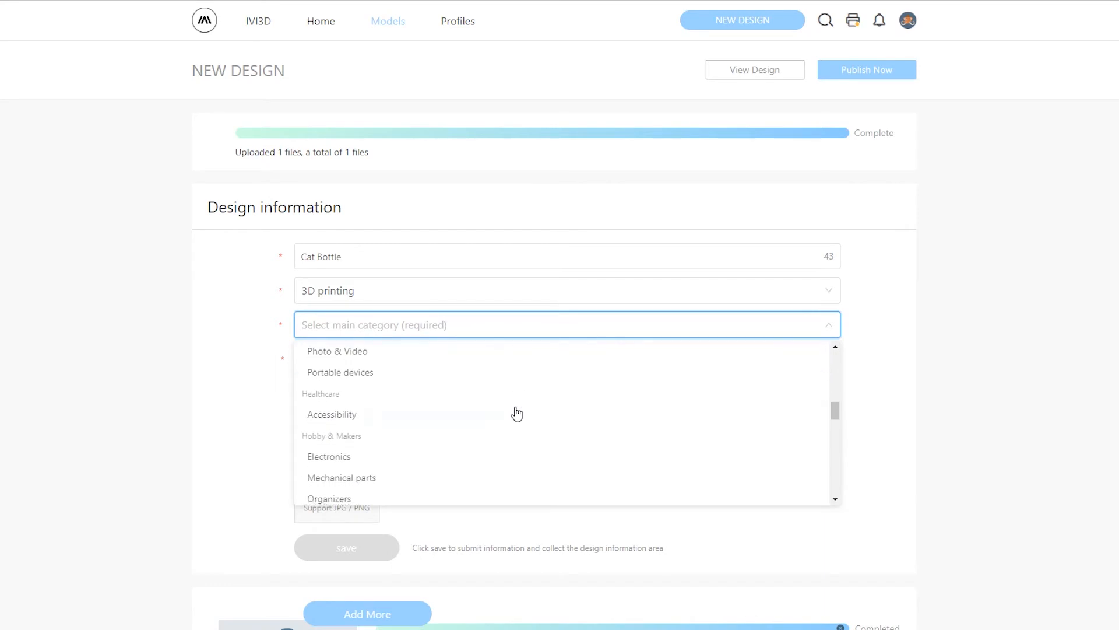
scroll("down", 3)
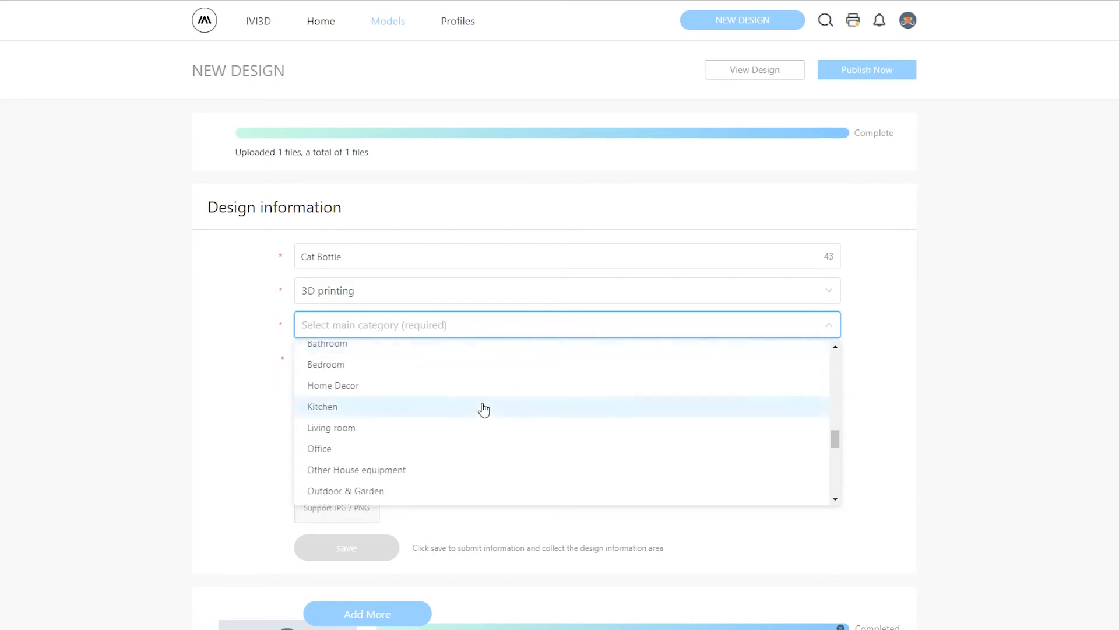
left_click(333, 385)
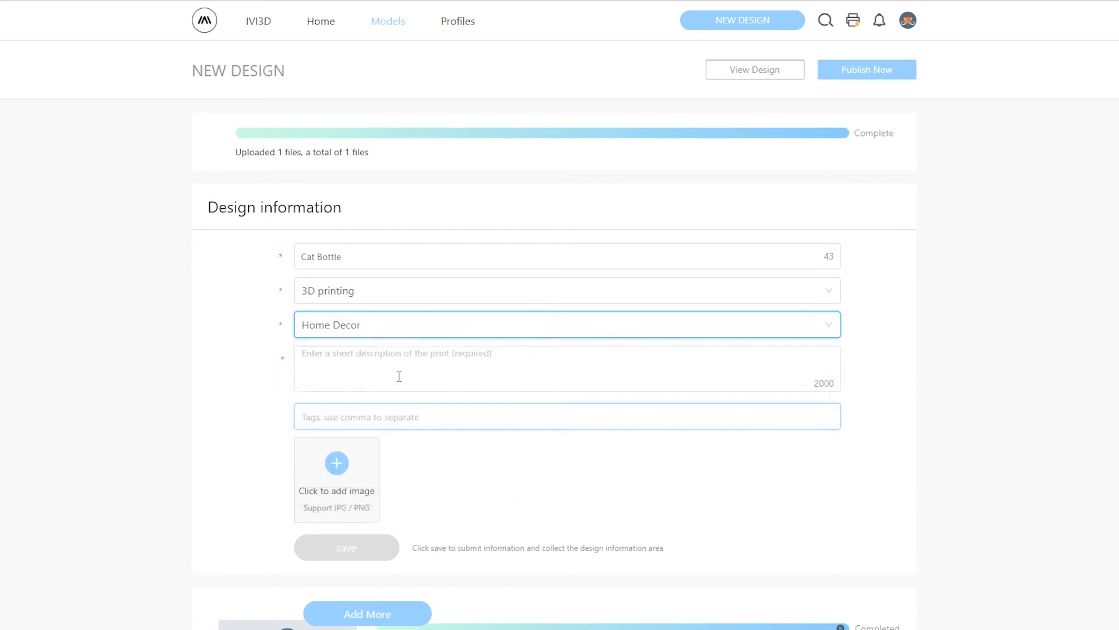
Enter the description 'Cat bottle for home decoration' and submit the design information.
type("Cat bottle")
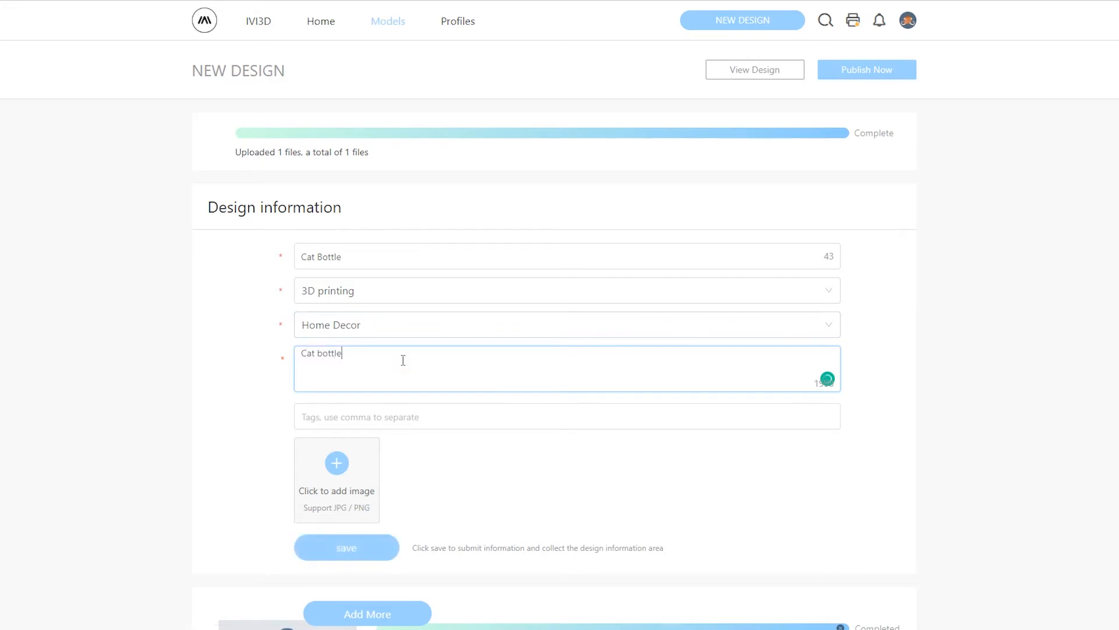
type("for home deco")
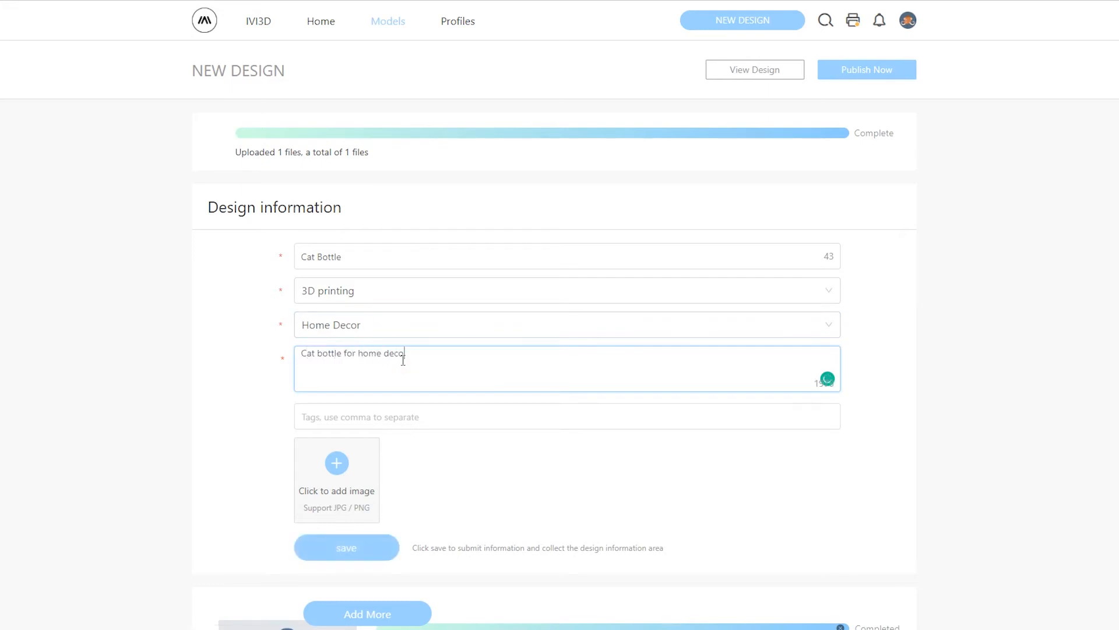
type("ration")
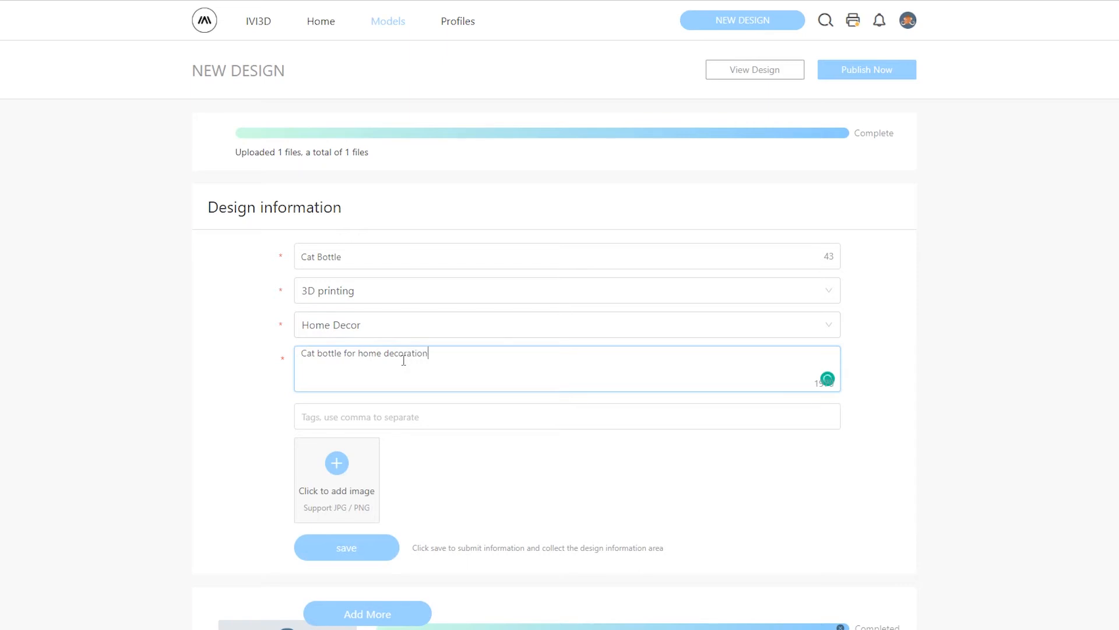
left_click(346, 547)
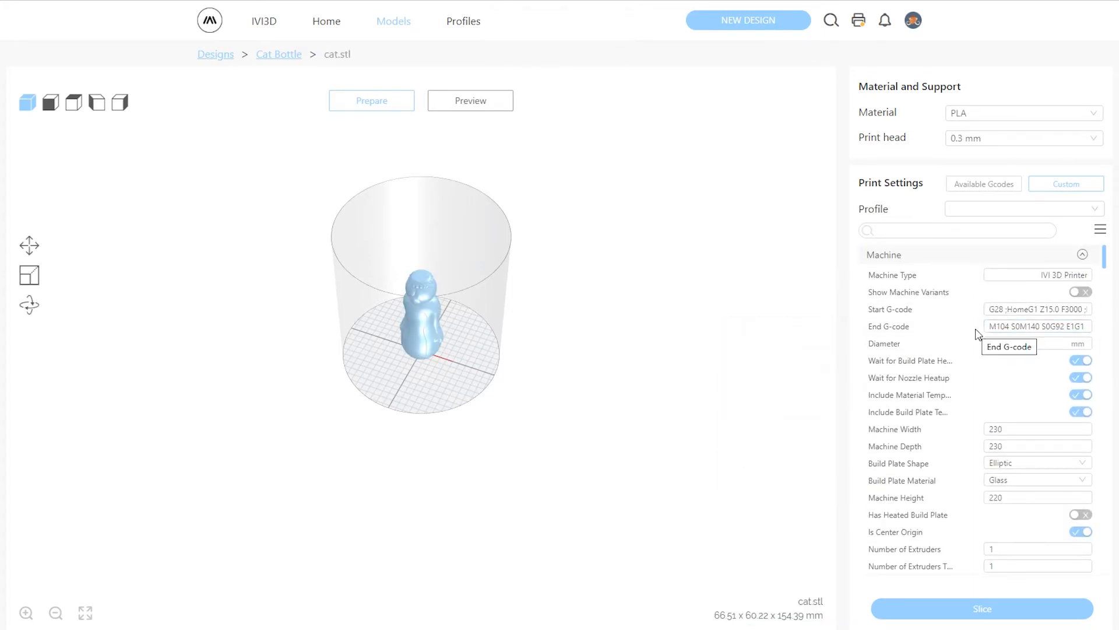
scroll("down", 3)
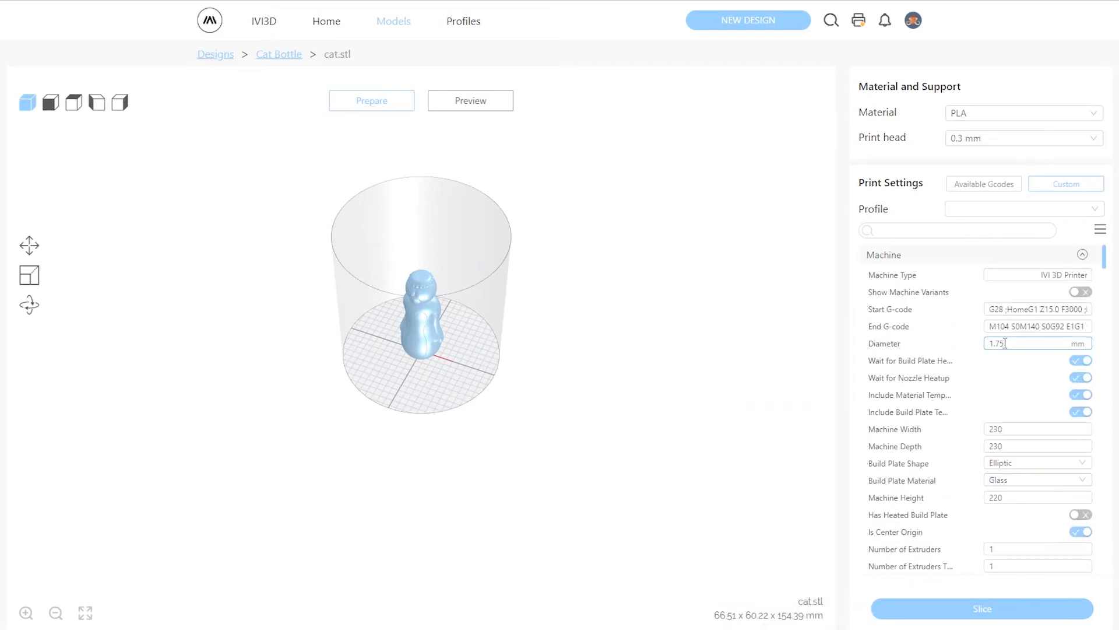
left_click(1037, 275)
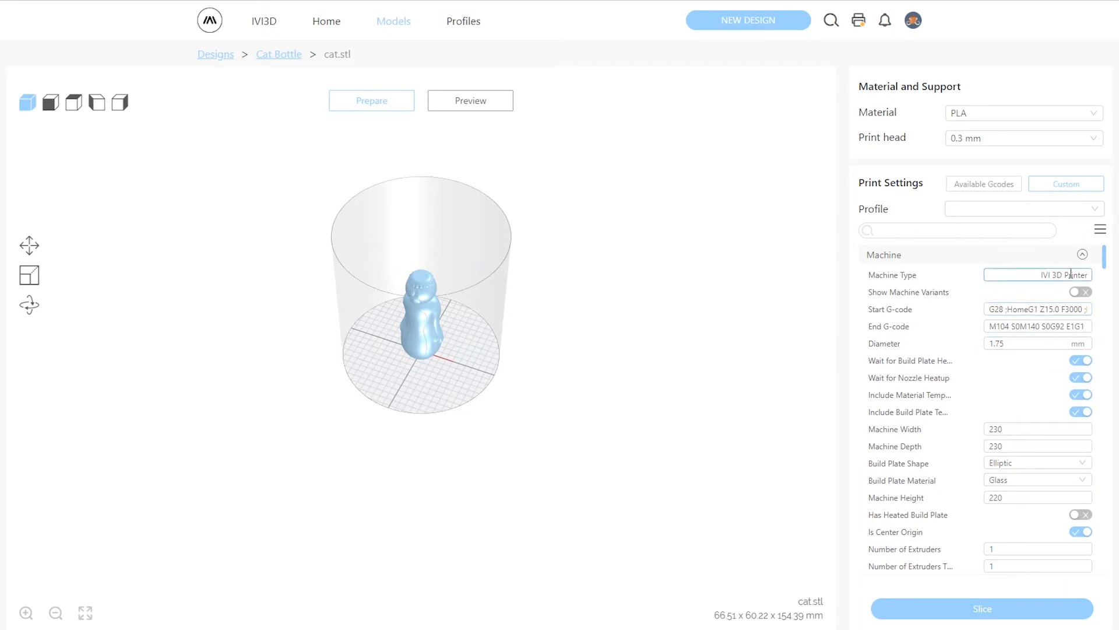
left_click(1100, 230)
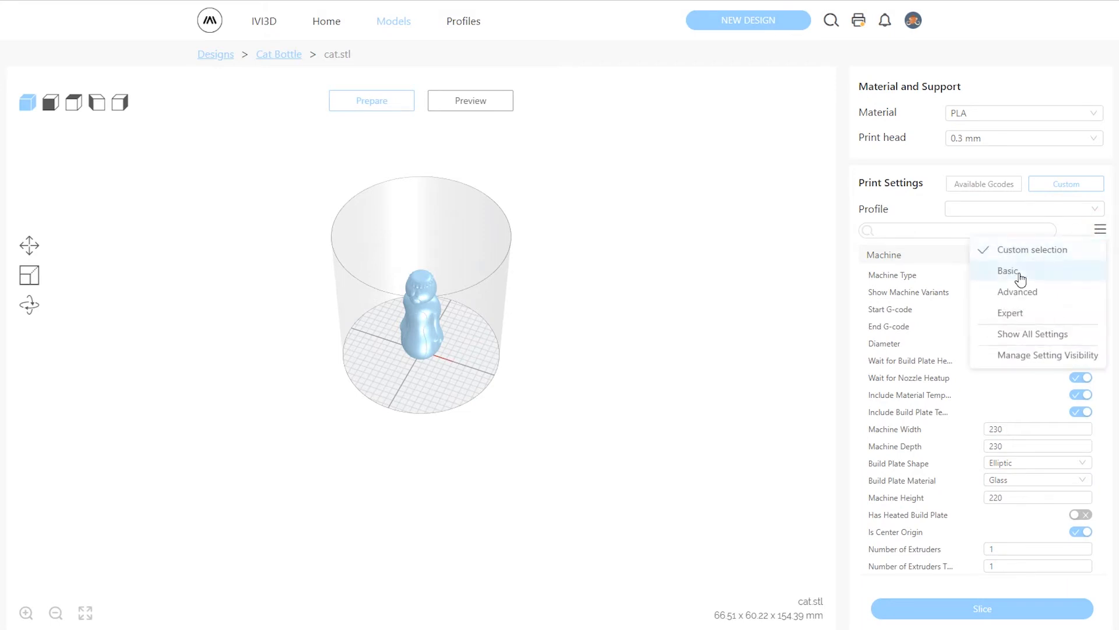
mouse_move(1017, 292)
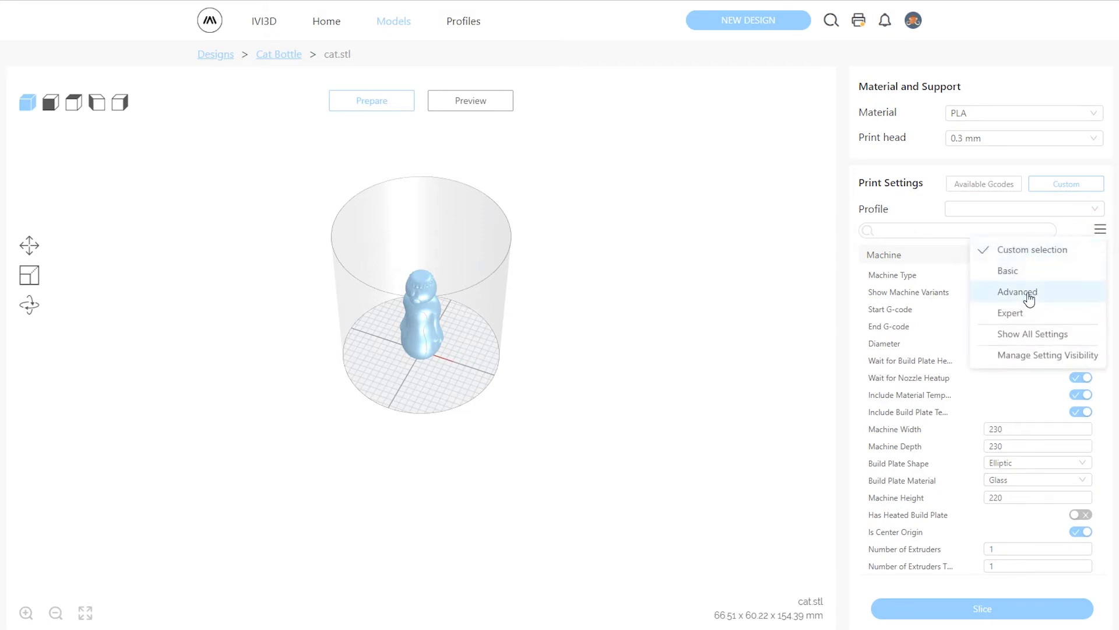
mouse_move(1047, 312)
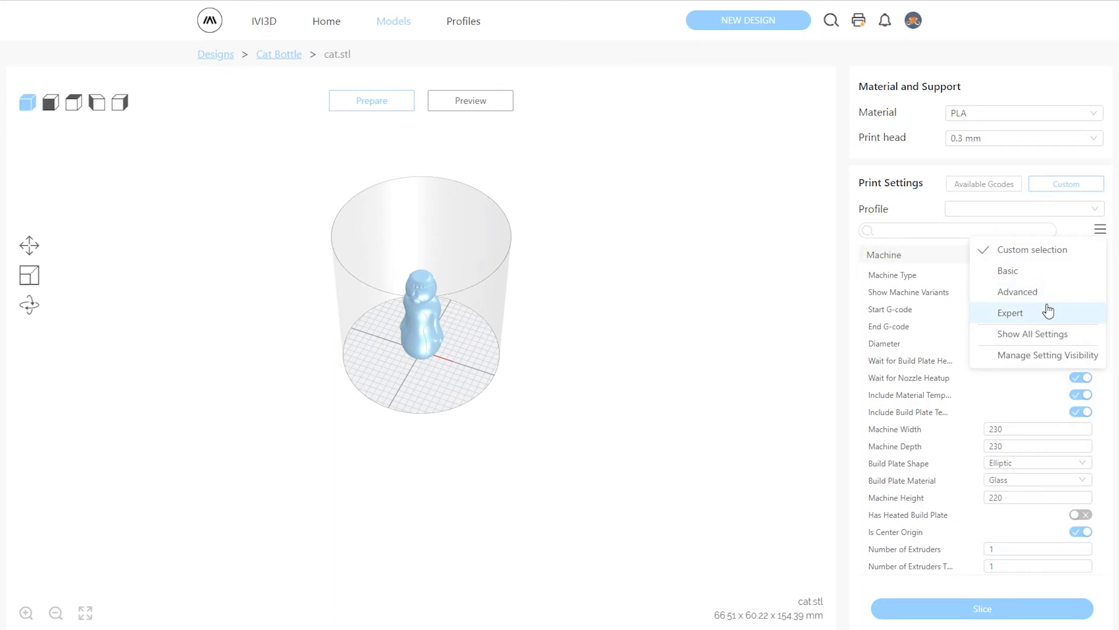
left_click(1011, 311)
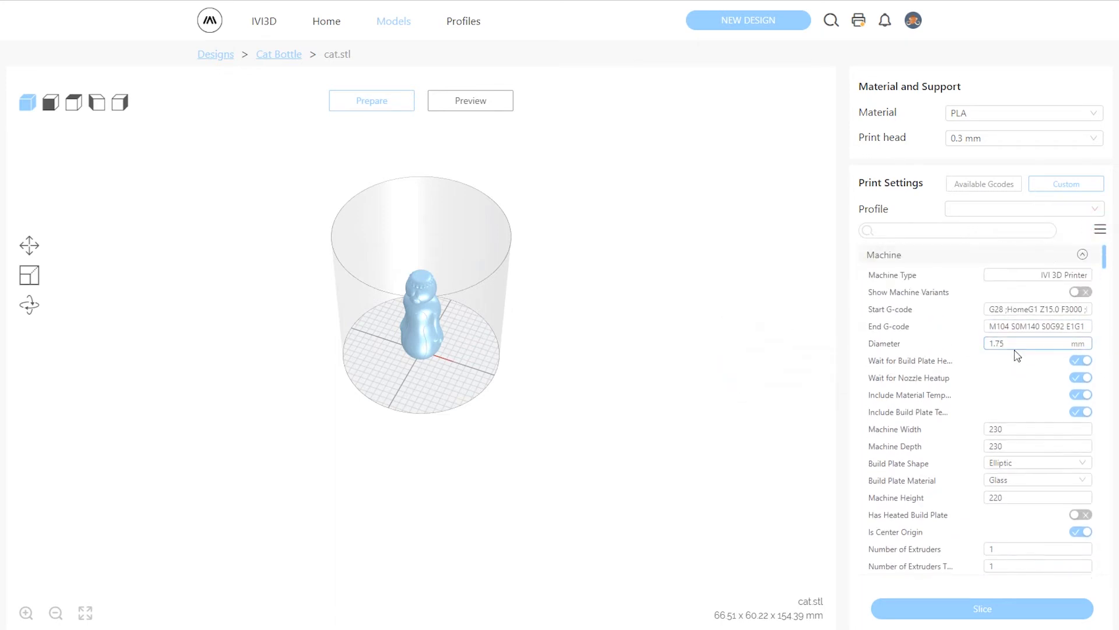
scroll("down", 3)
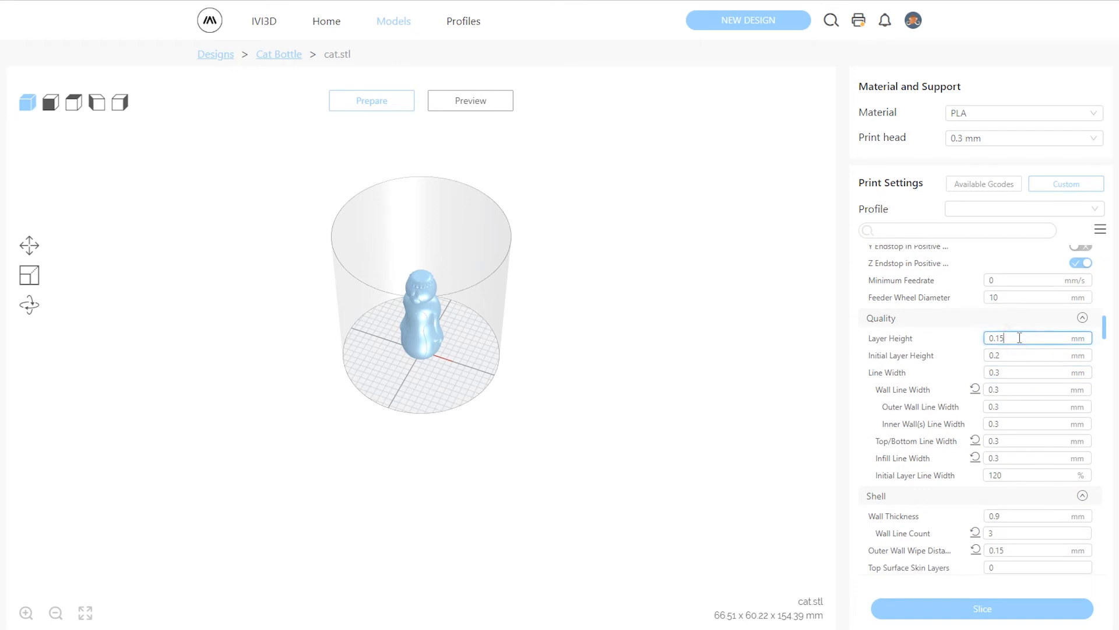
Slice cat.stl with 0.15 mm layer height and 20% infill density.
type("0.1")
type("15")
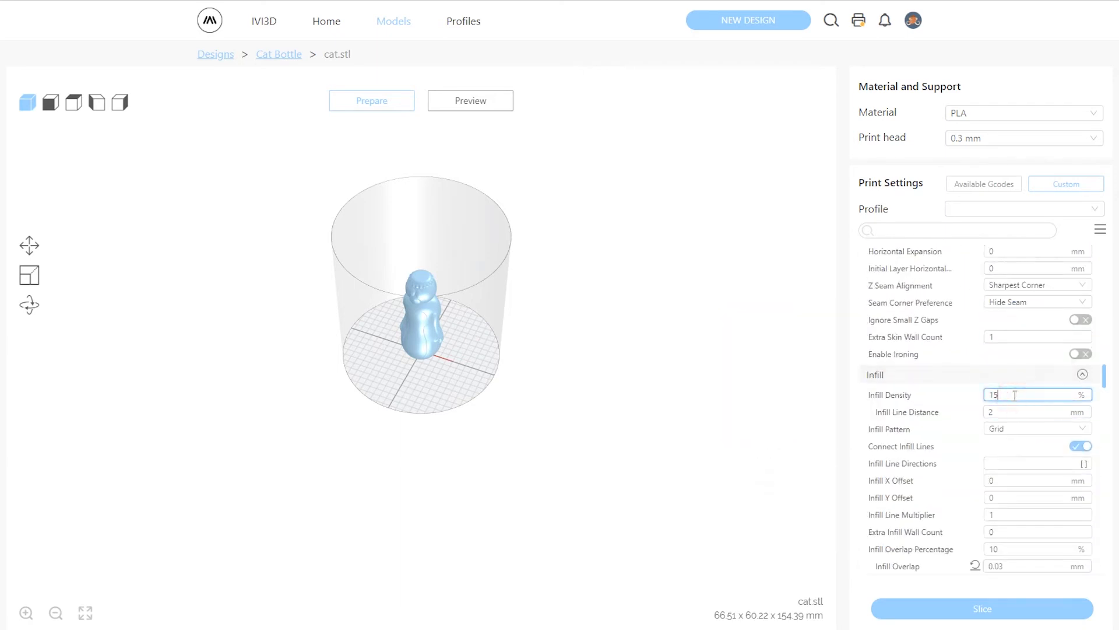
type("20")
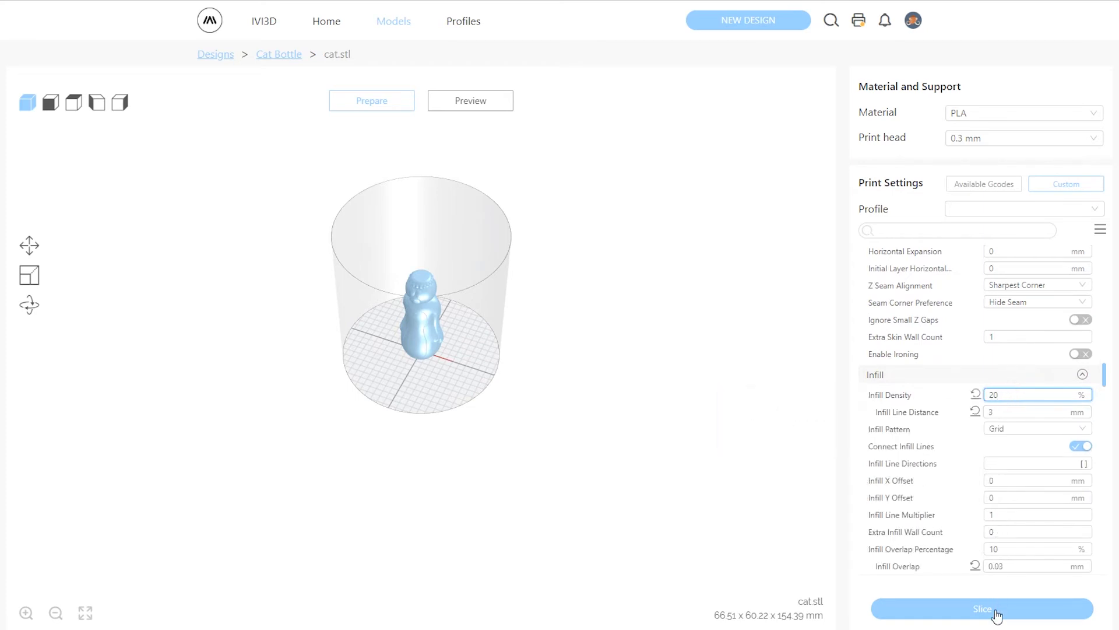
left_click(982, 609)
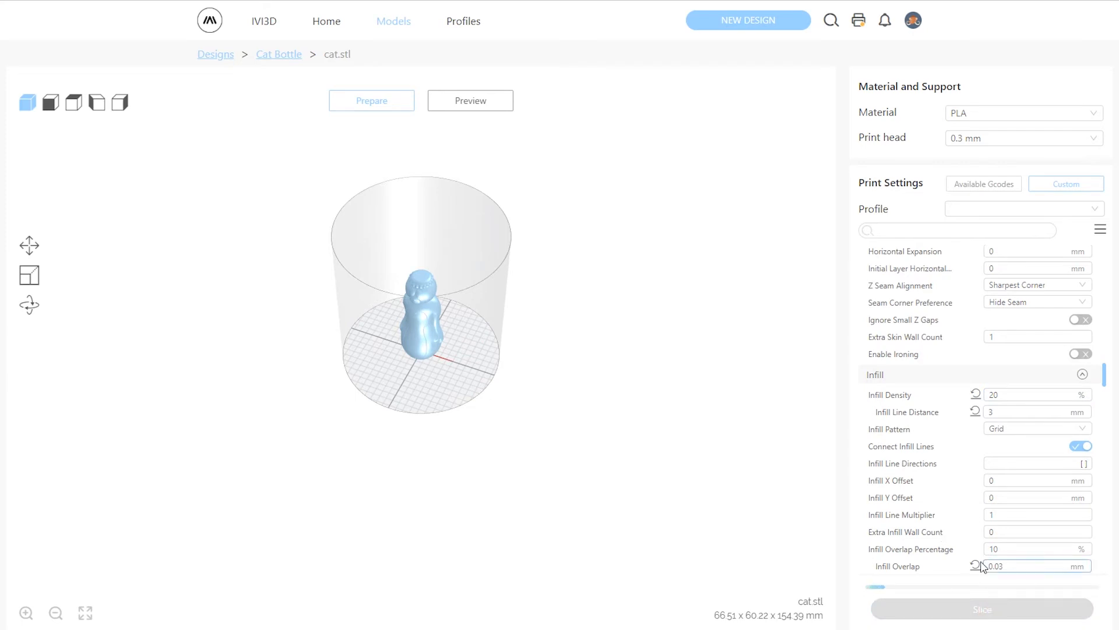
left_click(1014, 566)
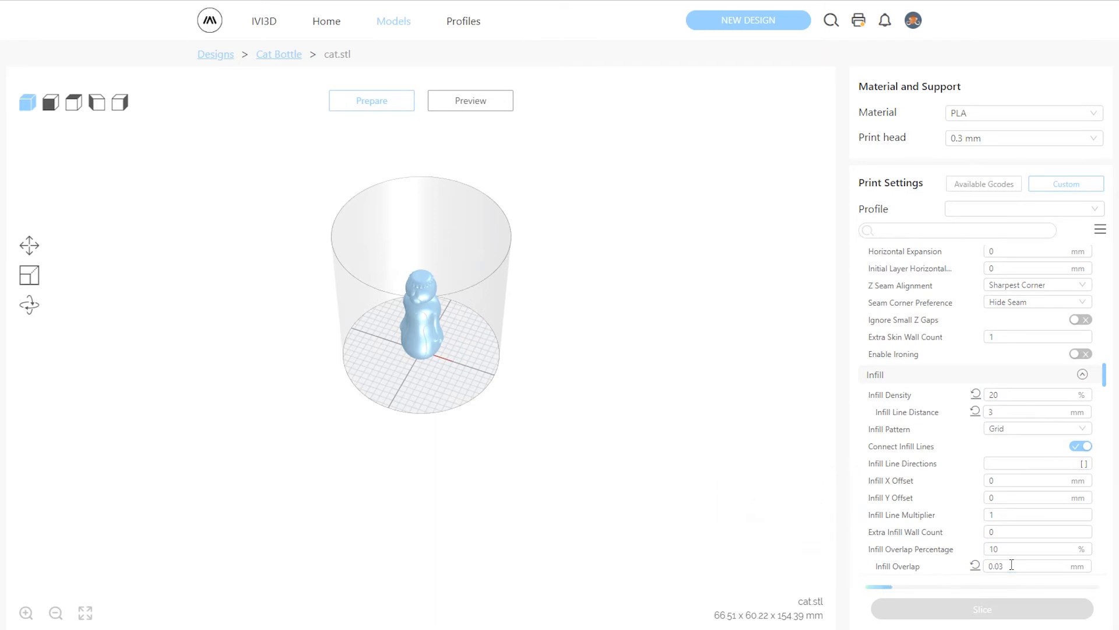
left_click(982, 609)
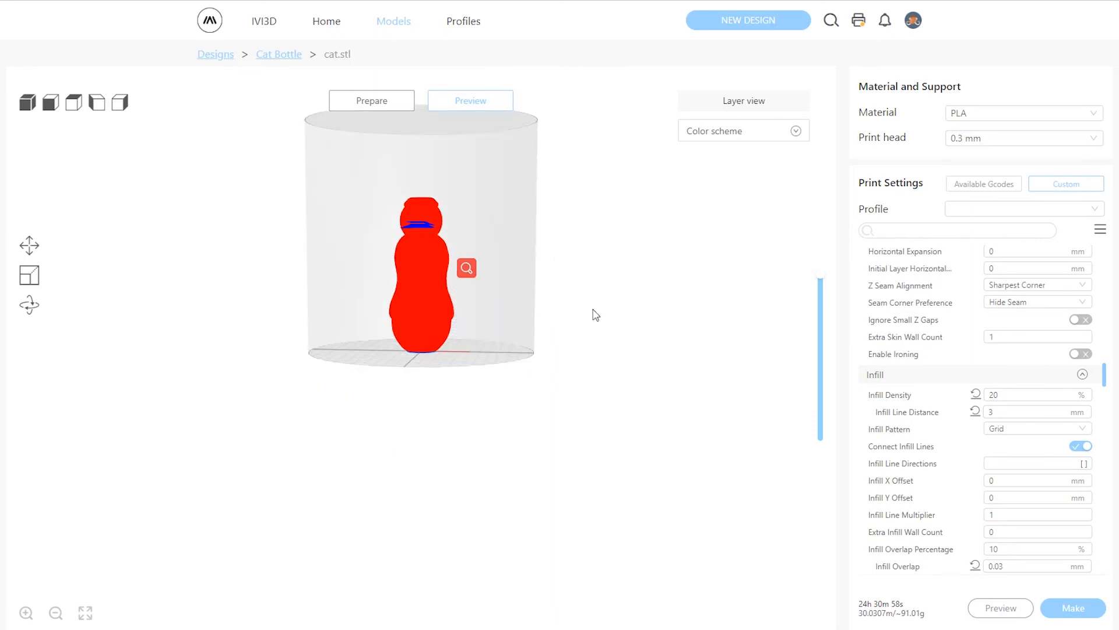
View the sliced cat.stl top-down, step through layers to the top, and pick a printer.
left_click_drag(820, 279, 821, 385)
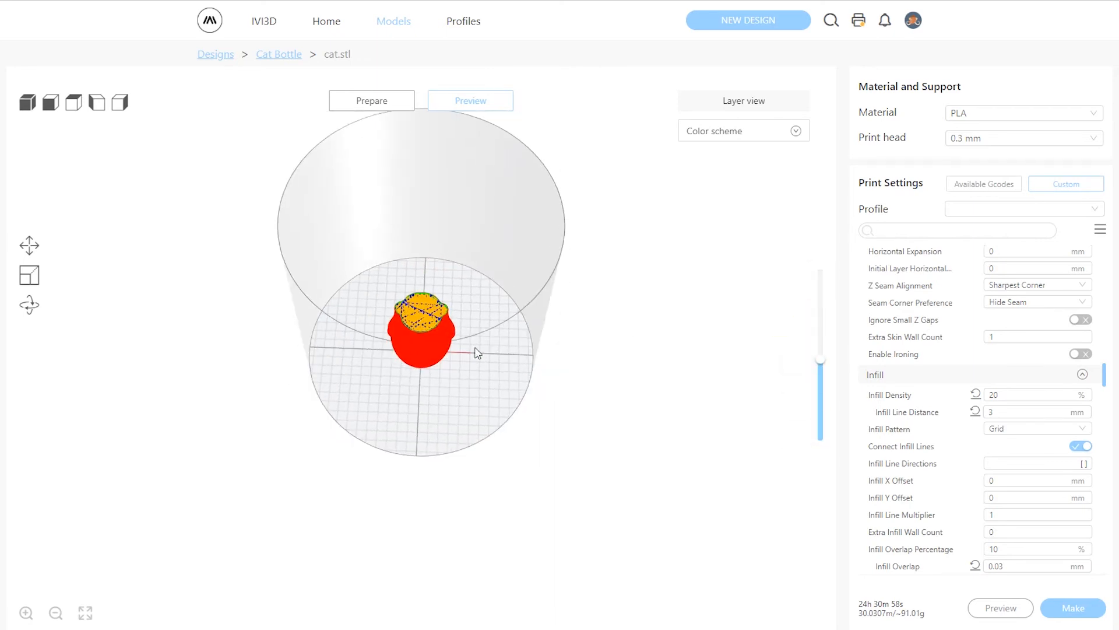
left_click_drag(819, 357, 820, 277)
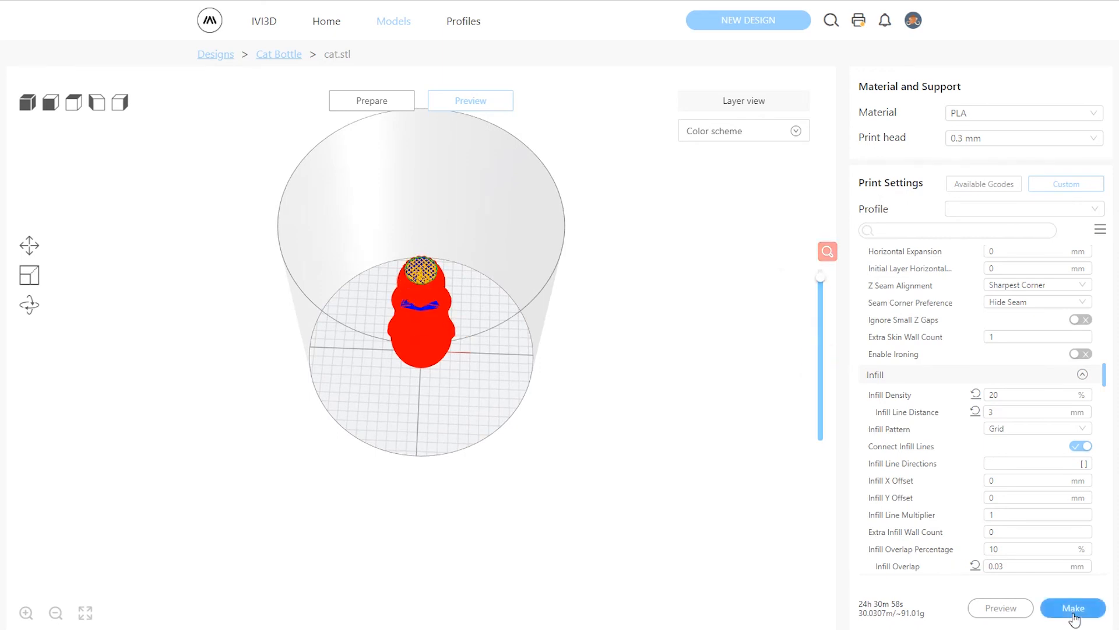
left_click(1072, 607)
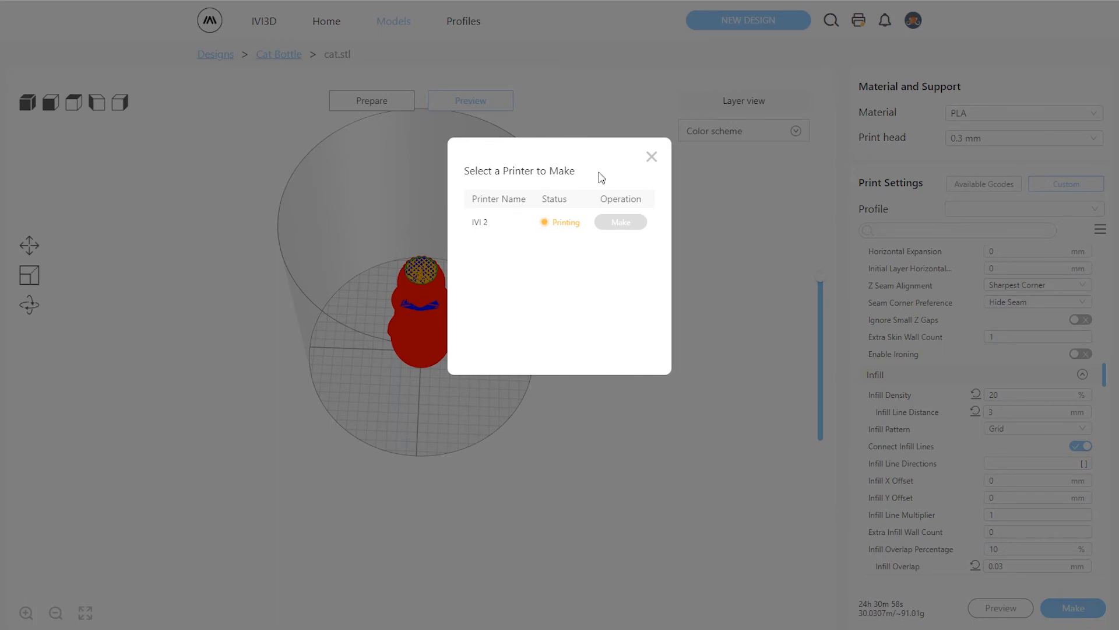
Send the sliced Cat Bottle job to IVI 2 and view IVI 2's status page.
left_click(650, 157)
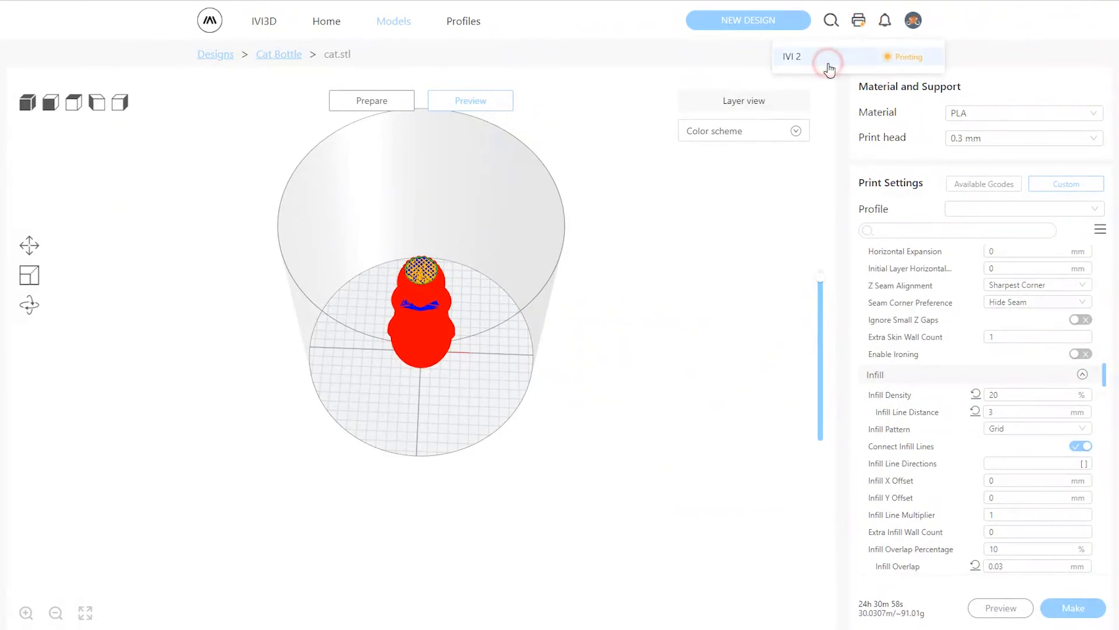
left_click(827, 63)
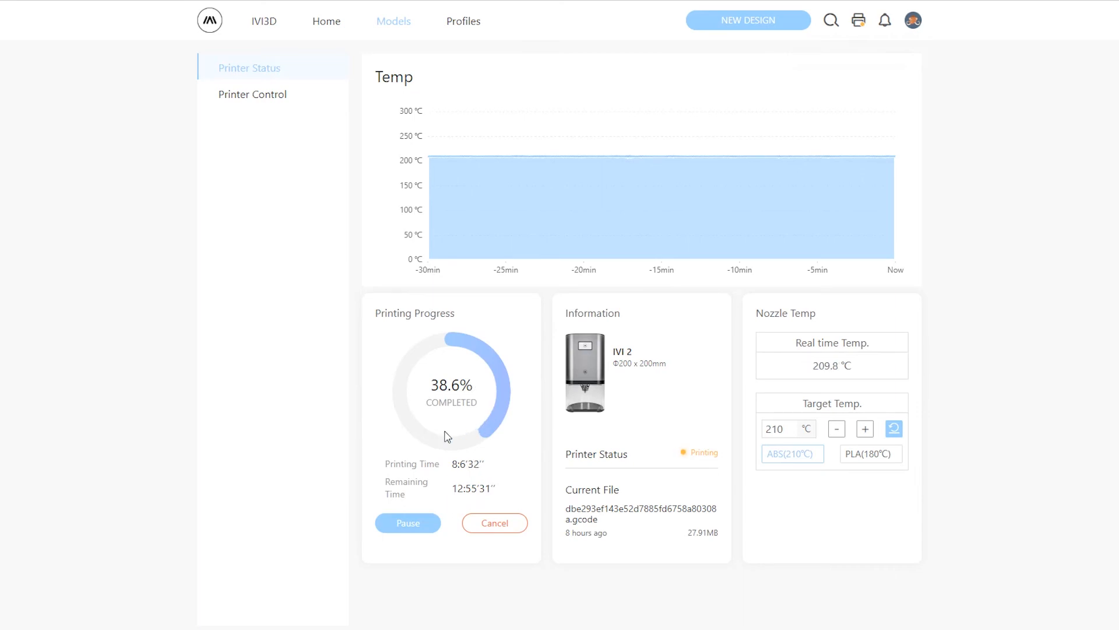
mouse_move(468, 489)
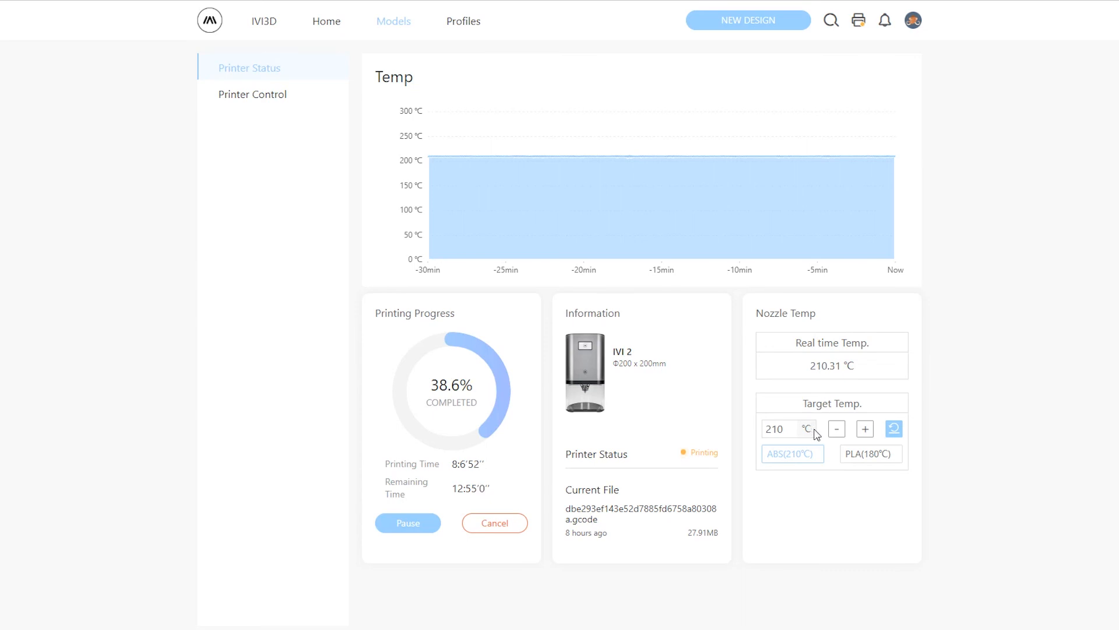
mouse_move(884, 248)
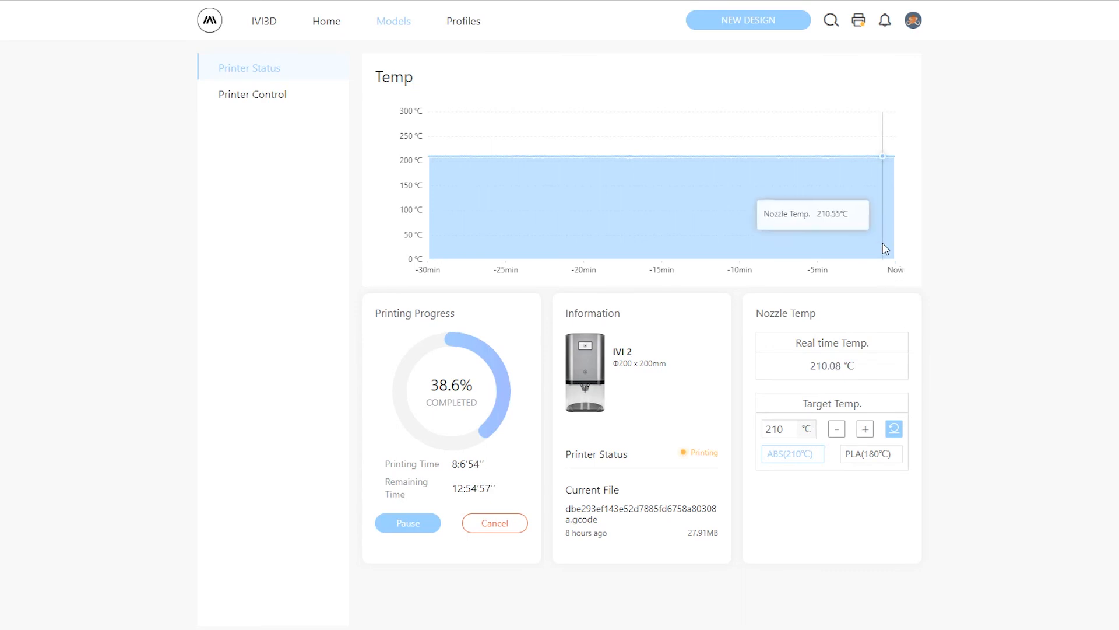
mouse_move(629, 254)
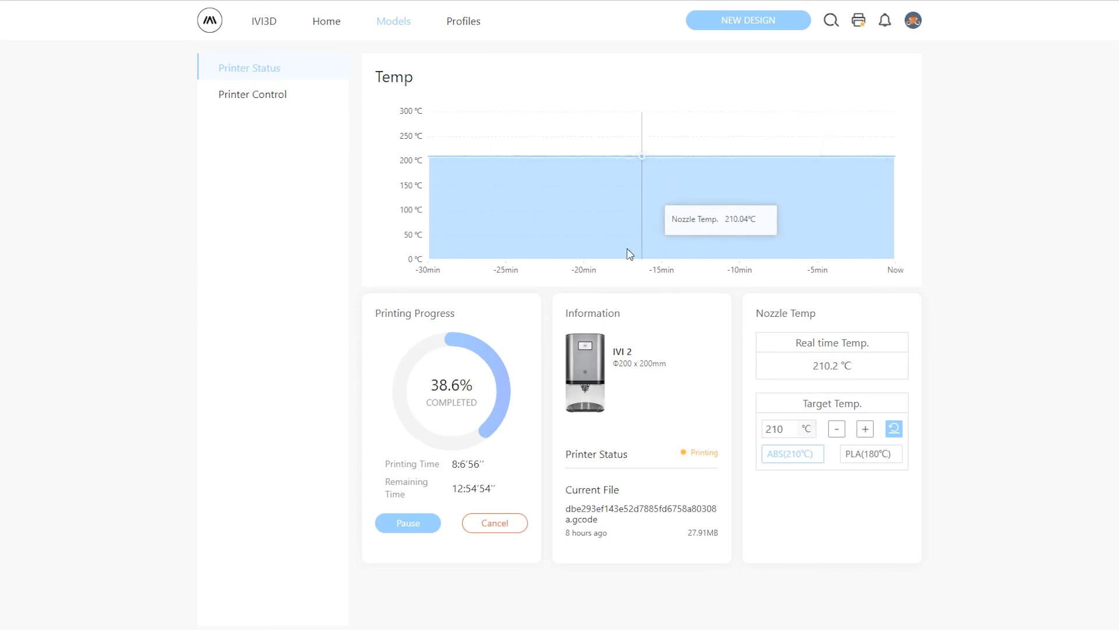
mouse_move(451, 248)
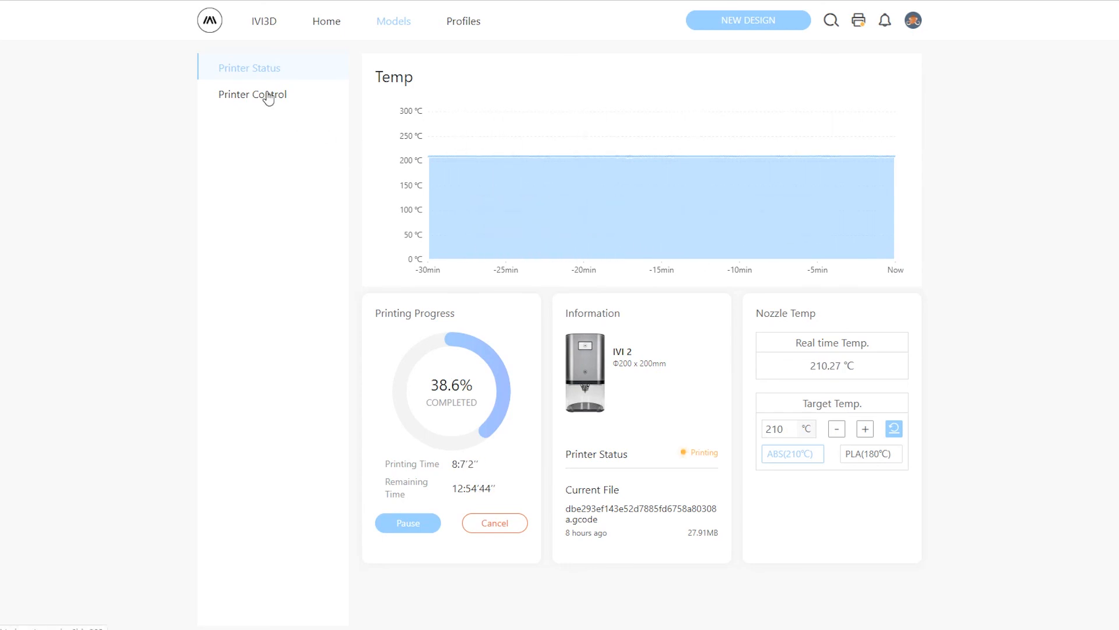
On IVI 2's Printer Control page, set the Tool(E) extrude/retract length to 6 mm.
left_click(252, 93)
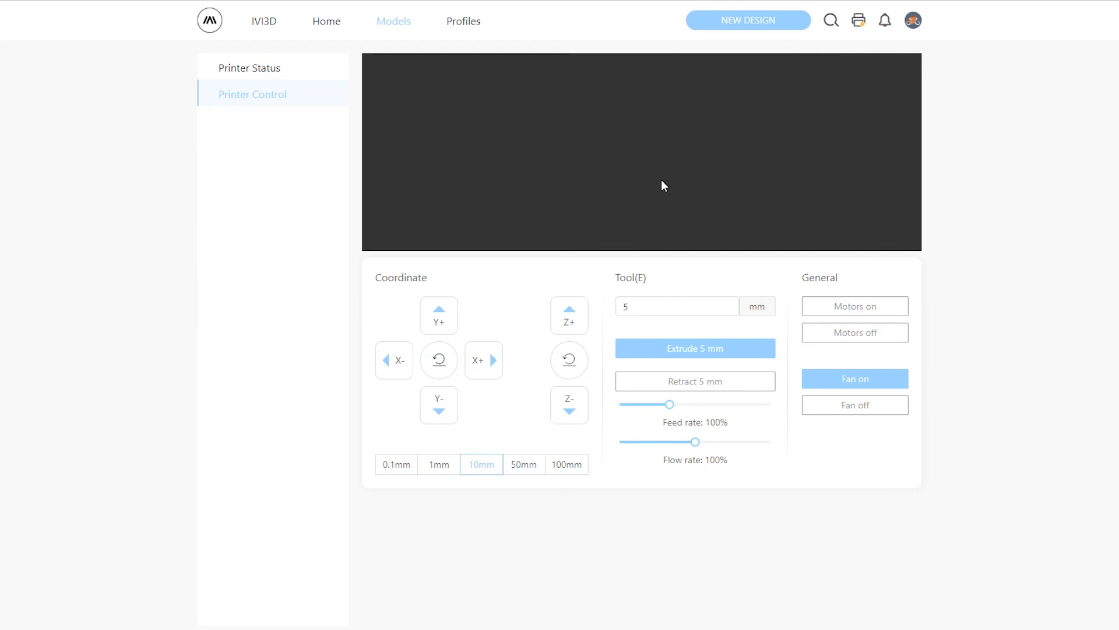
mouse_move(467, 373)
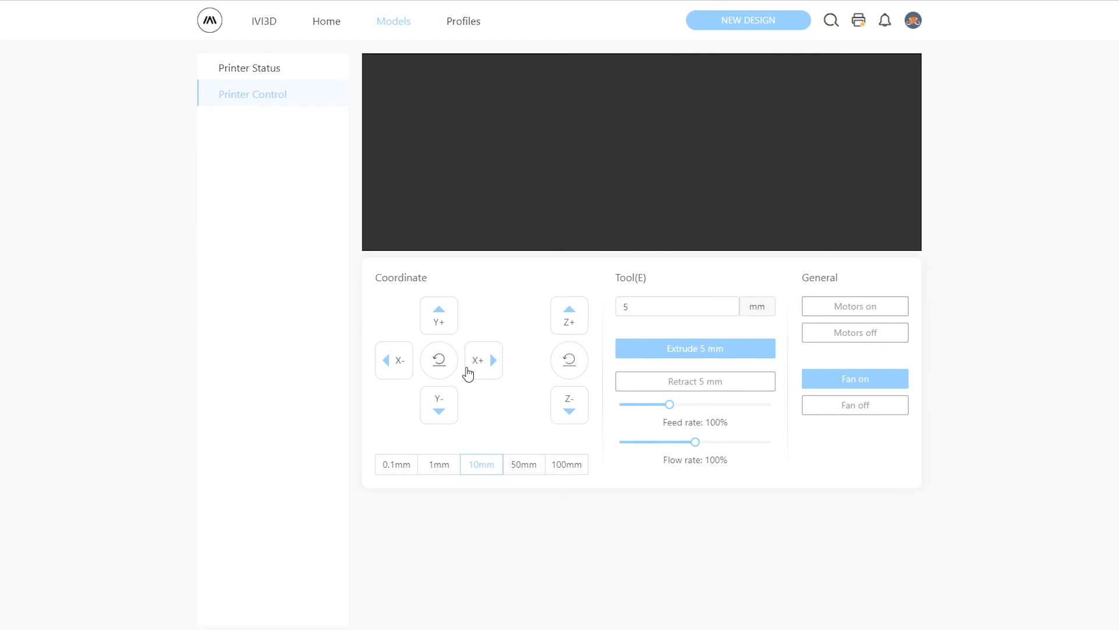
mouse_move(517, 356)
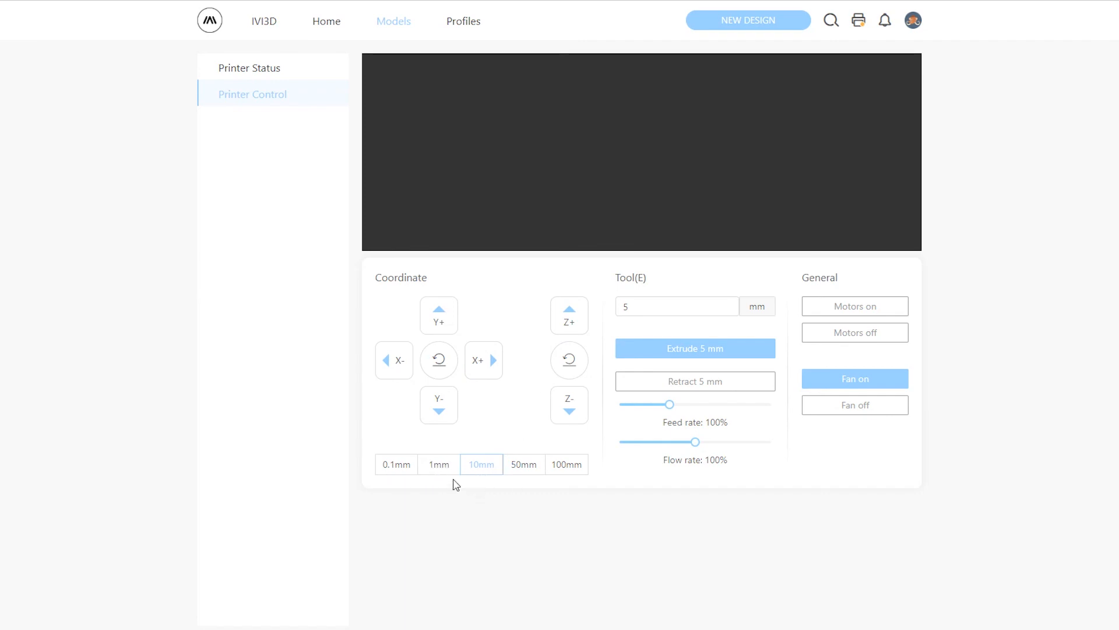
mouse_move(694, 381)
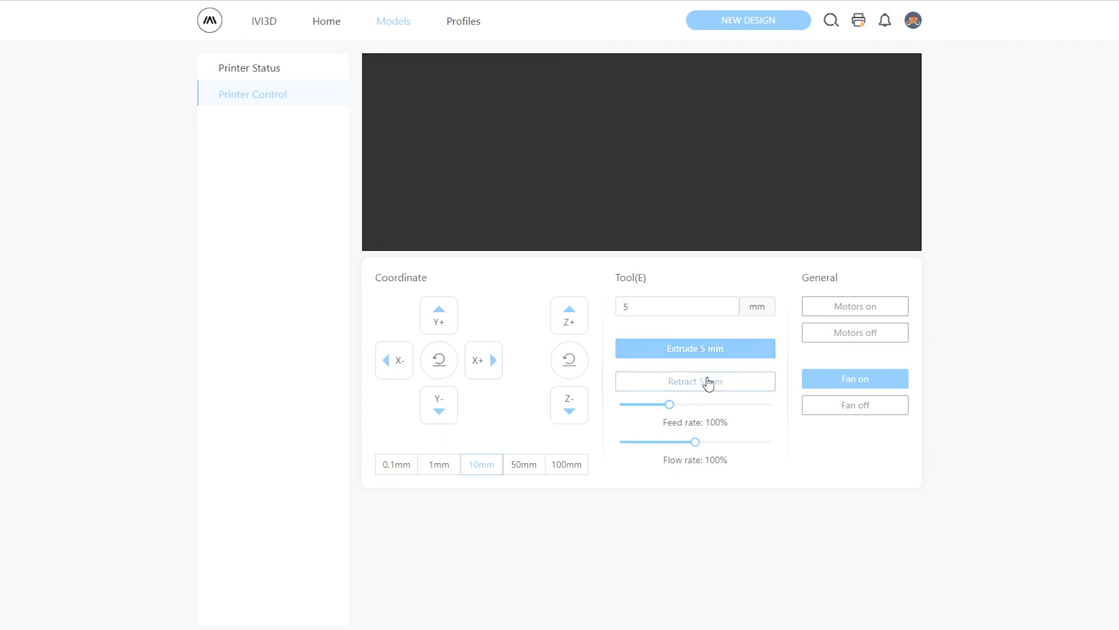
left_click(677, 306)
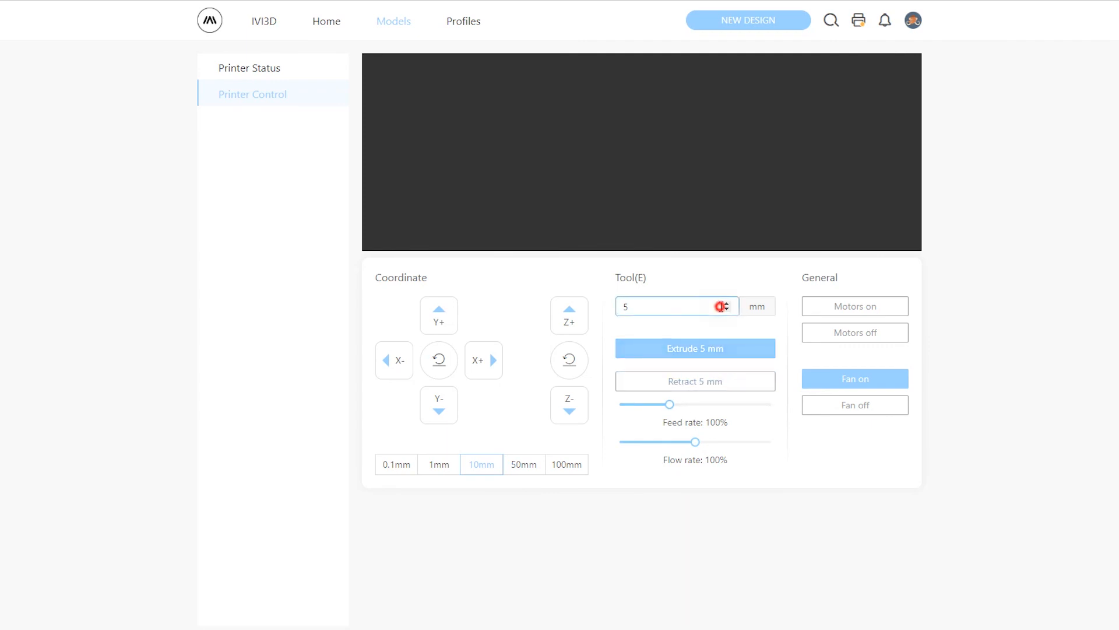
left_click(726, 302)
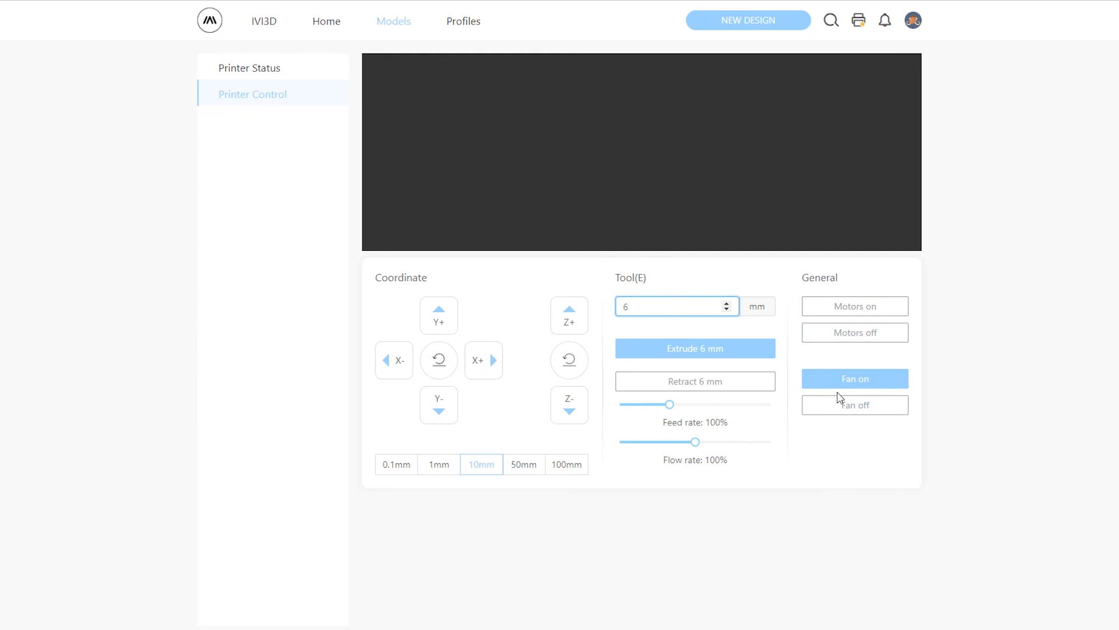
left_click(675, 306)
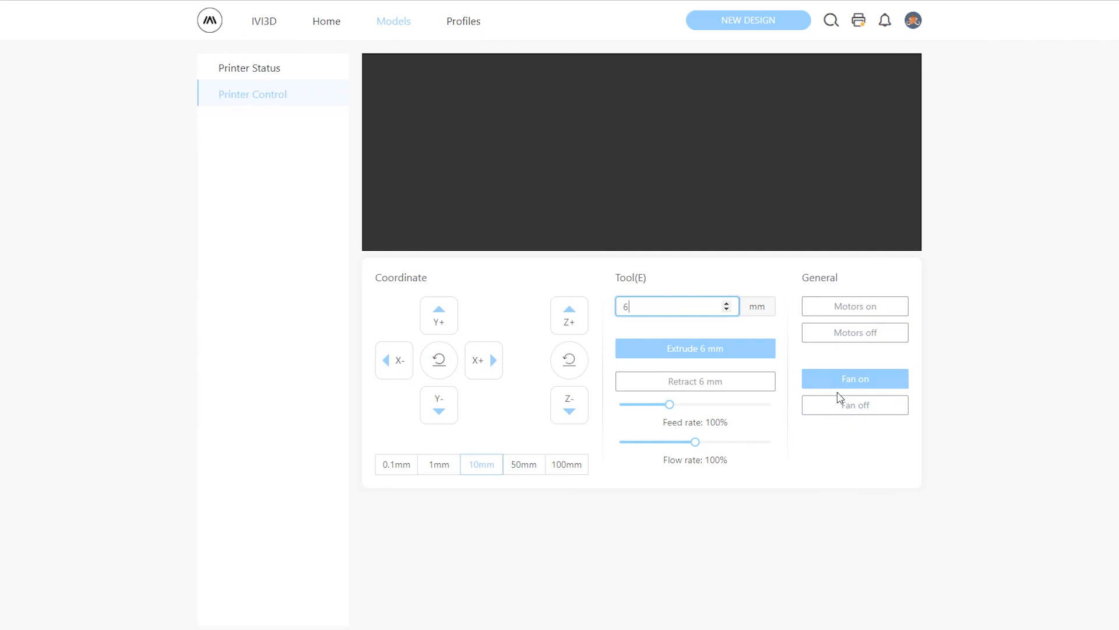